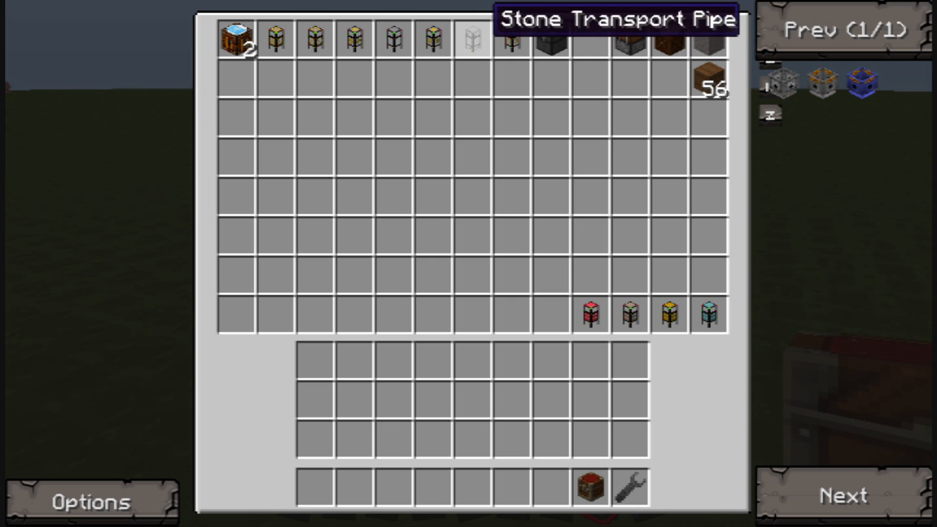
# Leave the creative catalogue with the logistics pipe placed on the hotbar
pyautogui.press('Escape')
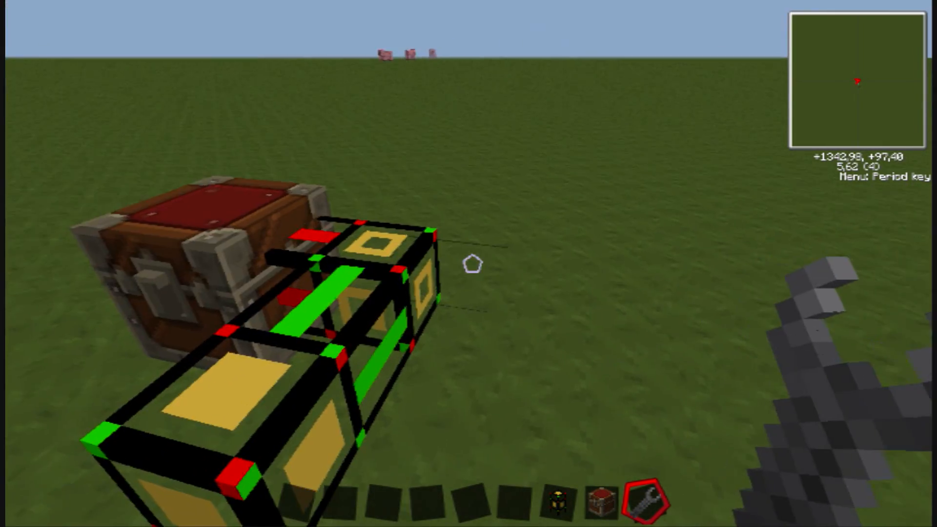
pyautogui.moveTo(468, 263)
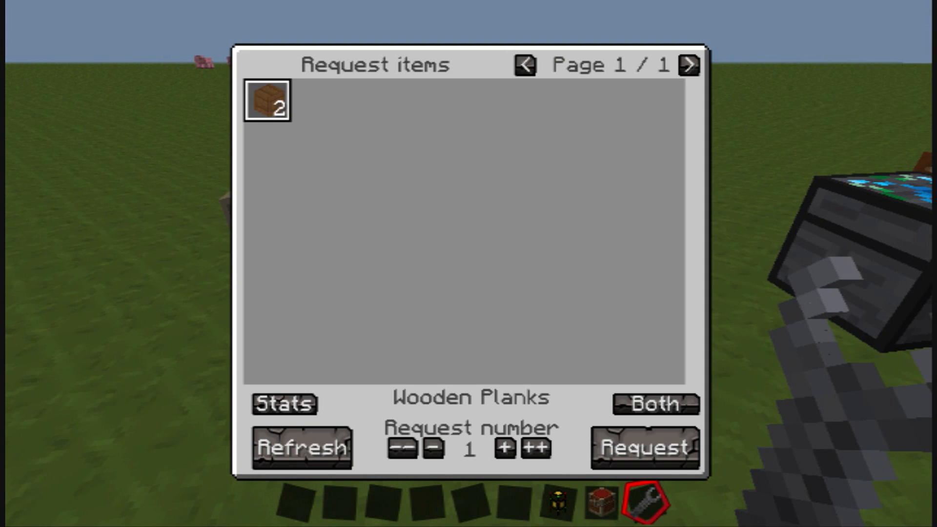
# Submit a request for Wooden Planks from the network's request list
pyautogui.click(643, 448)
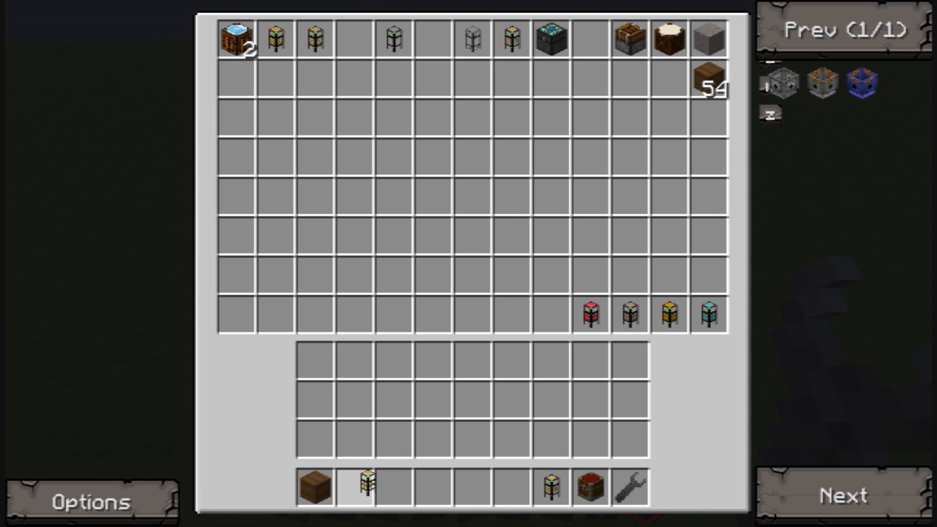
# Set the supplier pipe to keep 3 Wooden Planks stocked and return to the world
pyautogui.press('Escape')
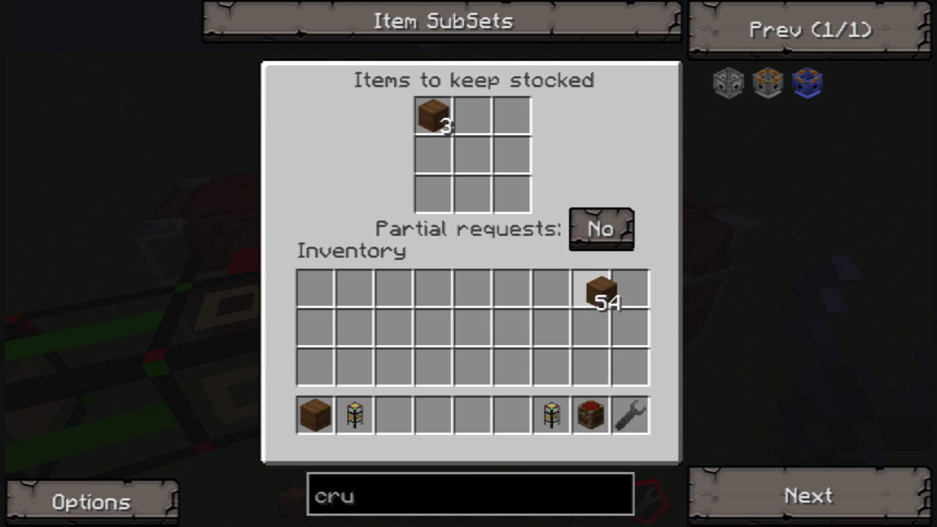
pyautogui.press('Escape')
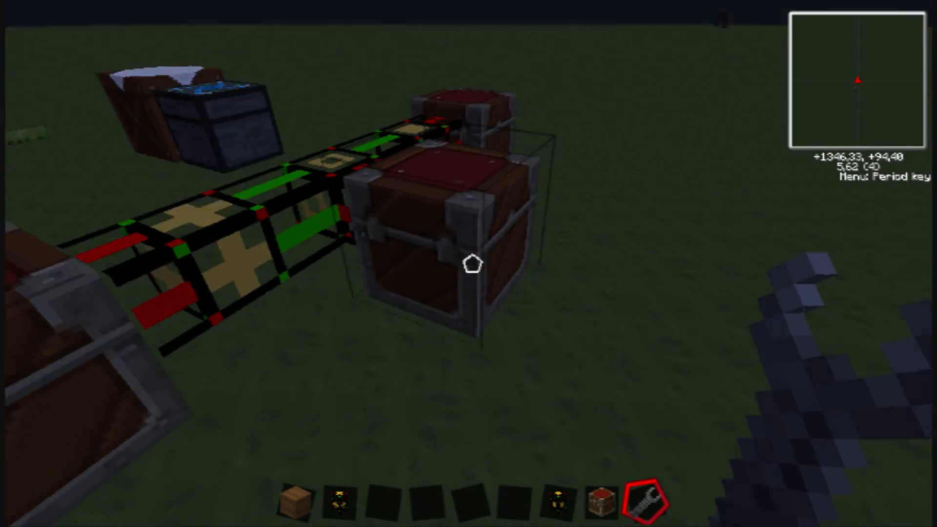
pyautogui.moveTo(469, 264)
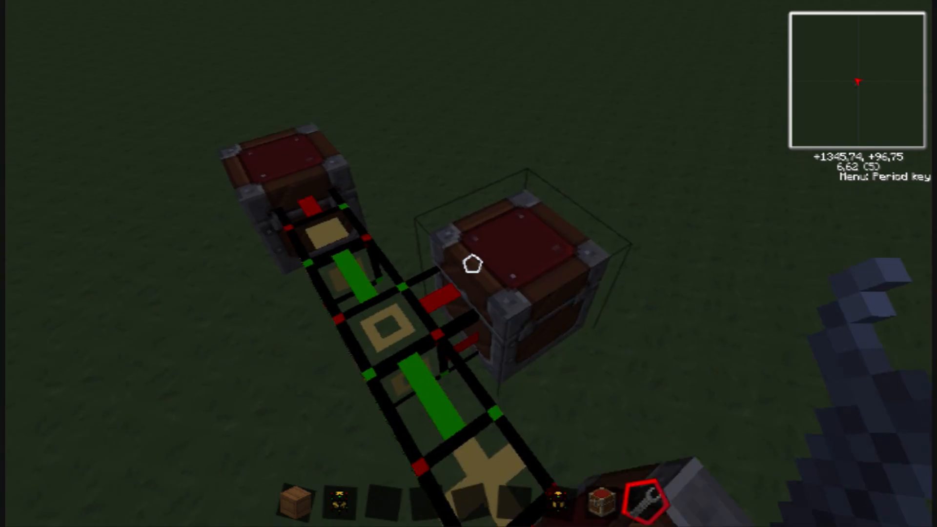
pyautogui.moveTo(468, 263)
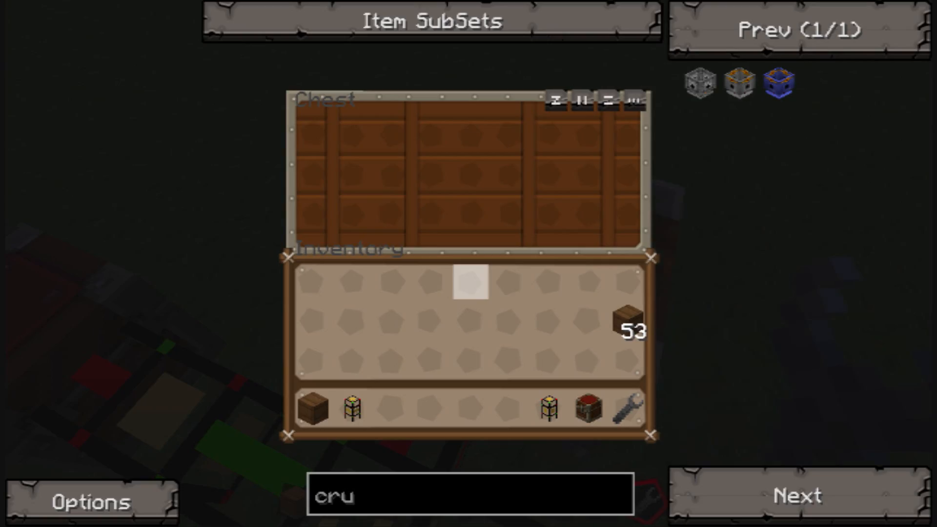
# Check the supplied chest repeatedly until the network delivers a Wooden Plank into it
pyautogui.press('Escape')
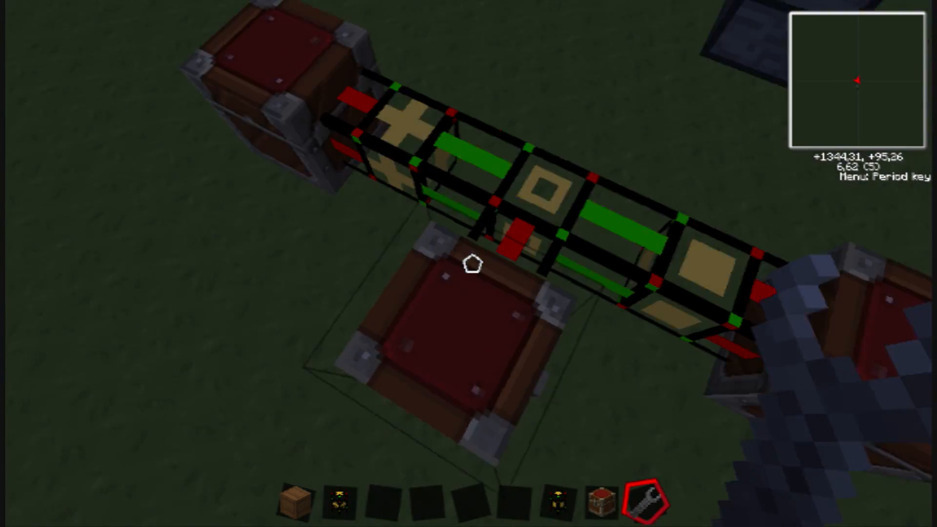
pyautogui.moveTo(472, 264)
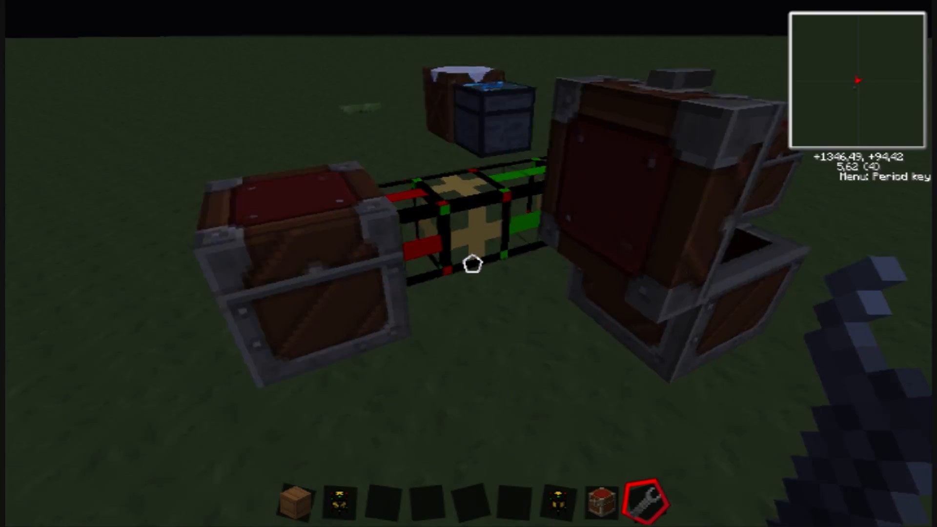
pyautogui.moveTo(468, 263)
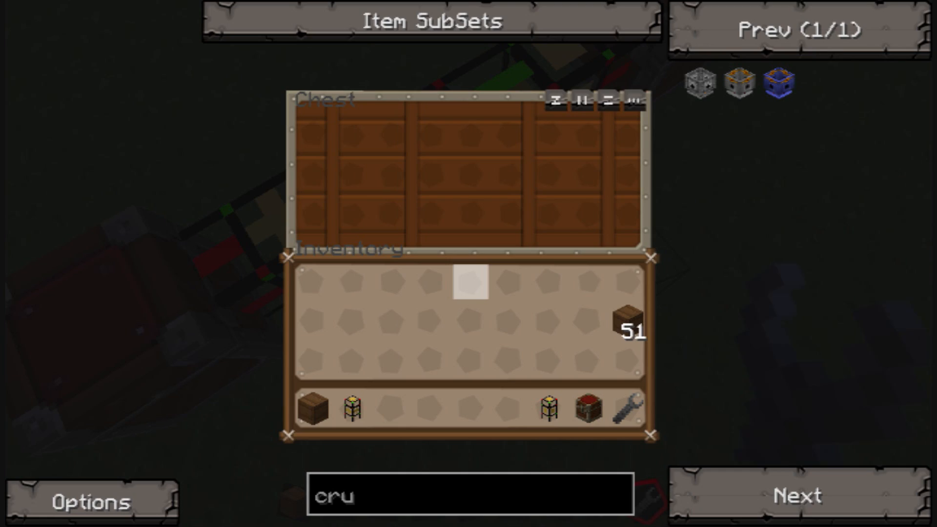
pyautogui.press('Escape')
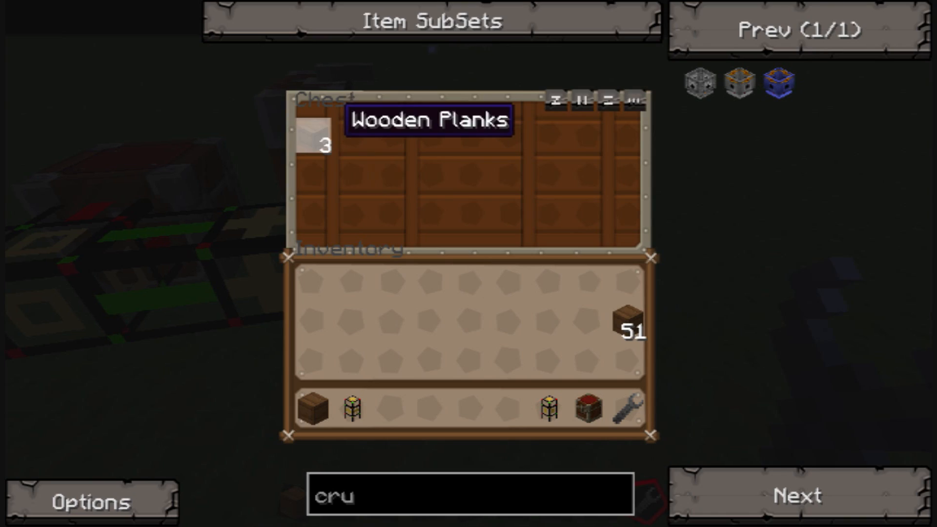
pyautogui.press('Escape')
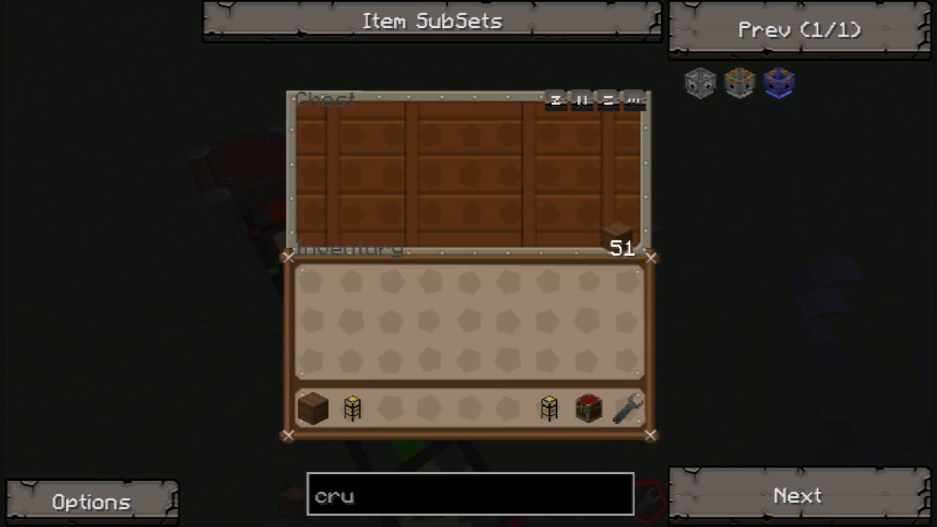
pyautogui.press('Escape')
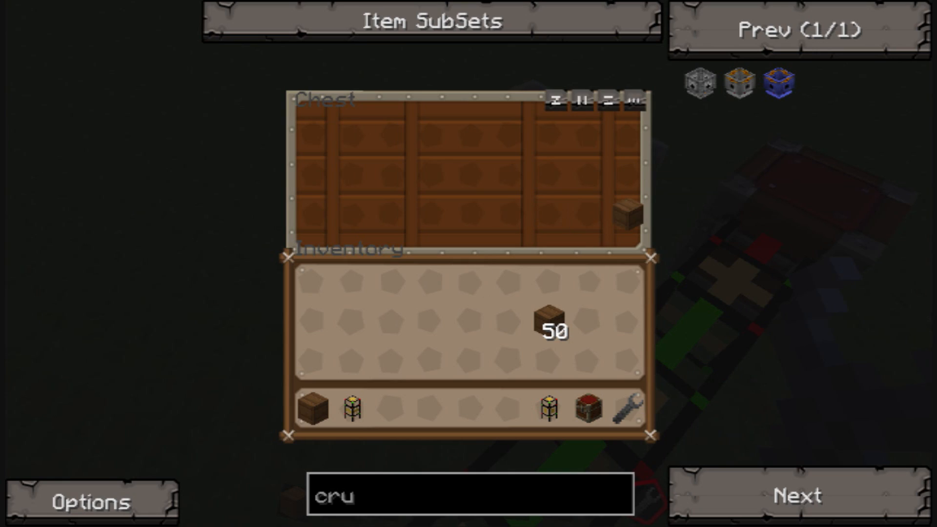
pyautogui.press('Escape')
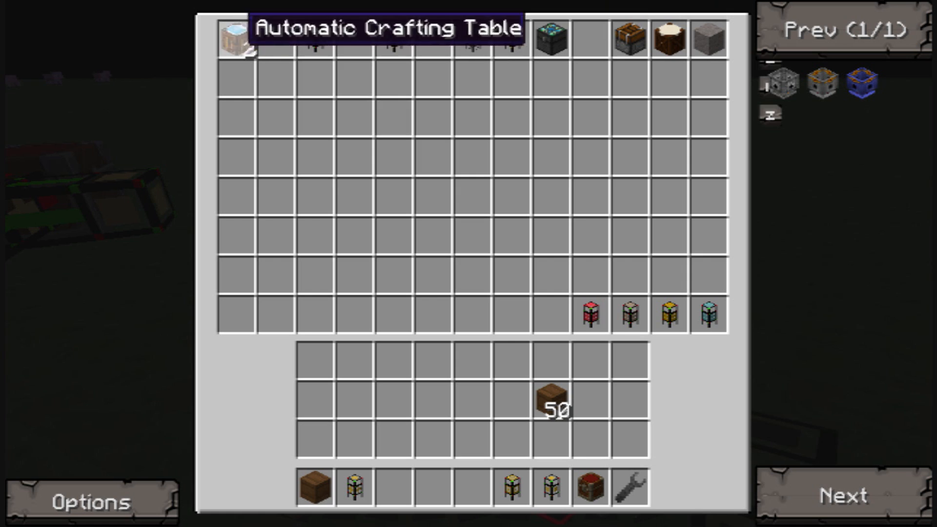
# Place the Automatic Crafting Table, load its grid with the planks and confirm the request list is empty
pyautogui.press('Escape')
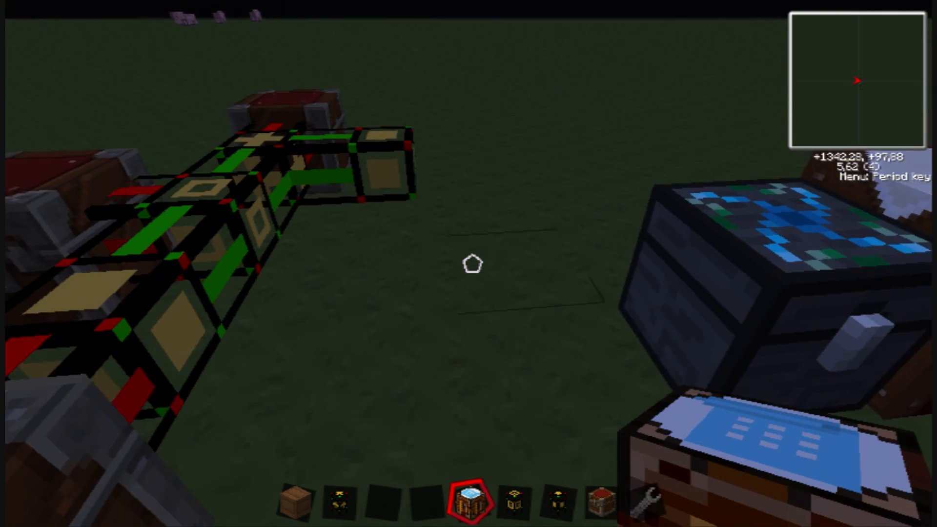
pyautogui.moveTo(469, 263)
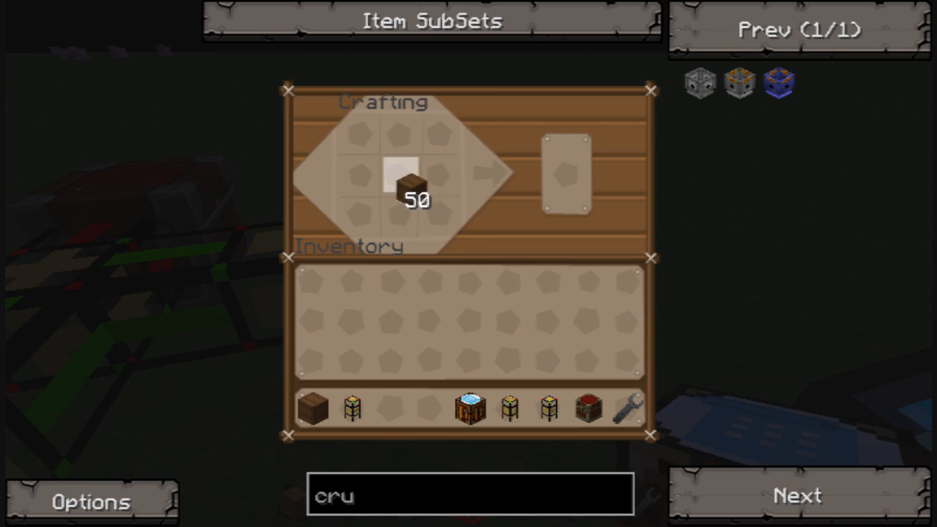
pyautogui.press('Escape')
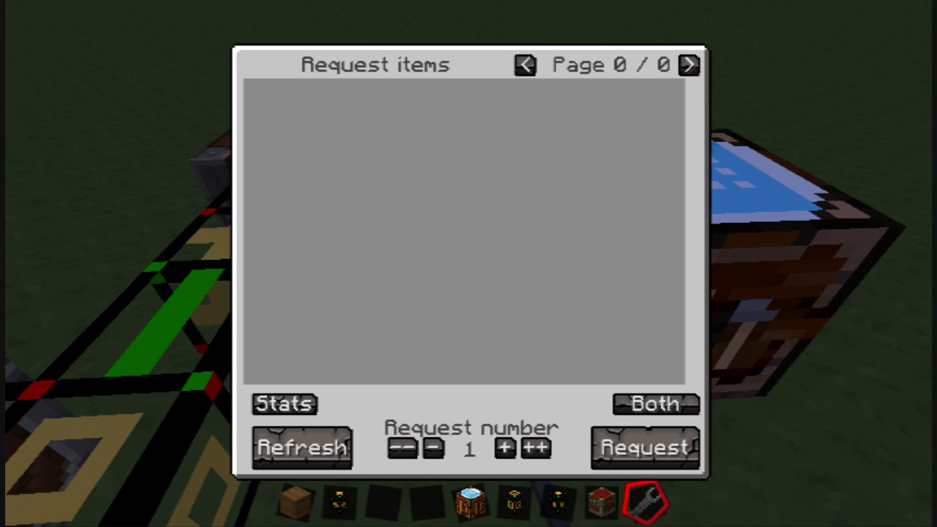
pyautogui.press('Escape')
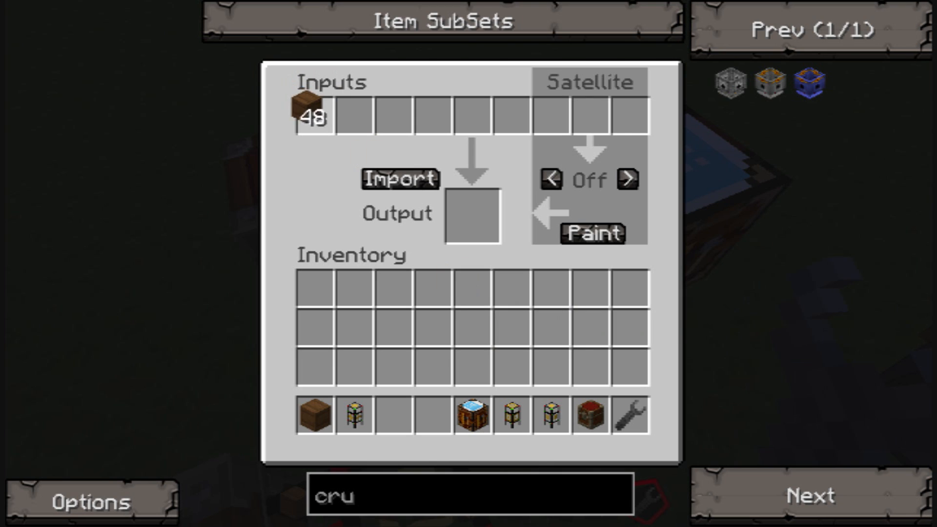
# Import the planks-to-sticks recipe into the crafting pipe and confirm Sticks are now requestable
pyautogui.press('Escape')
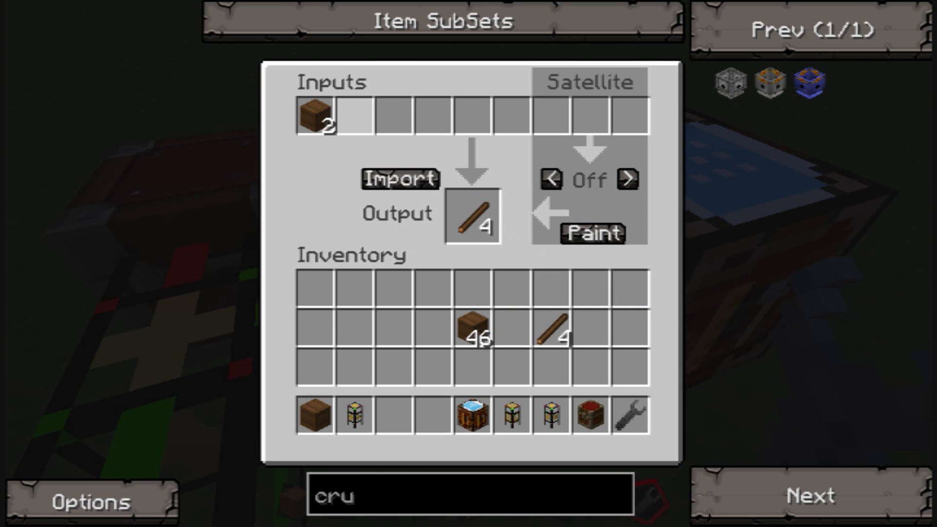
pyautogui.click(399, 179)
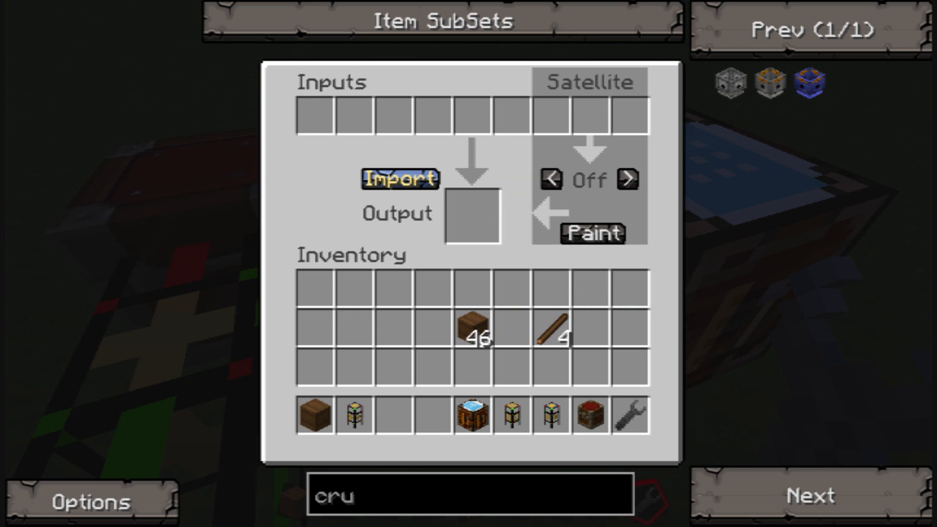
pyautogui.click(400, 178)
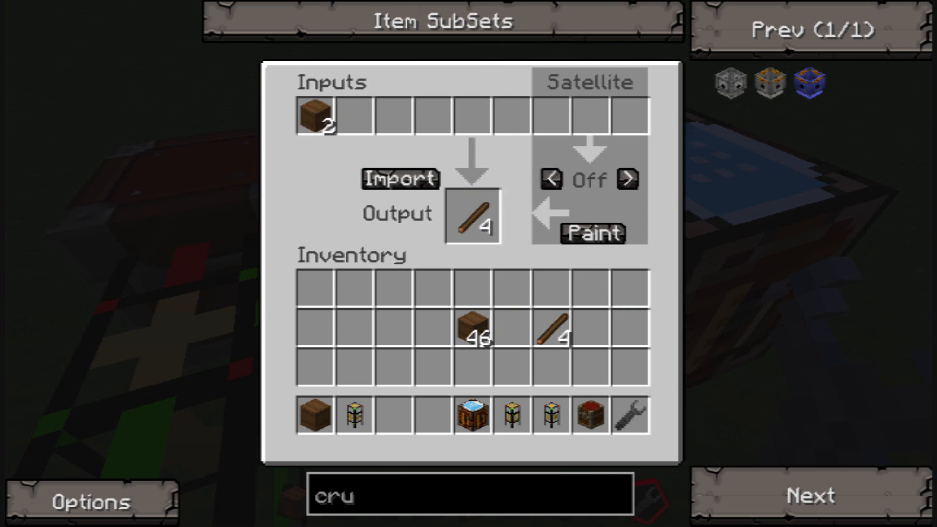
pyautogui.press('Escape')
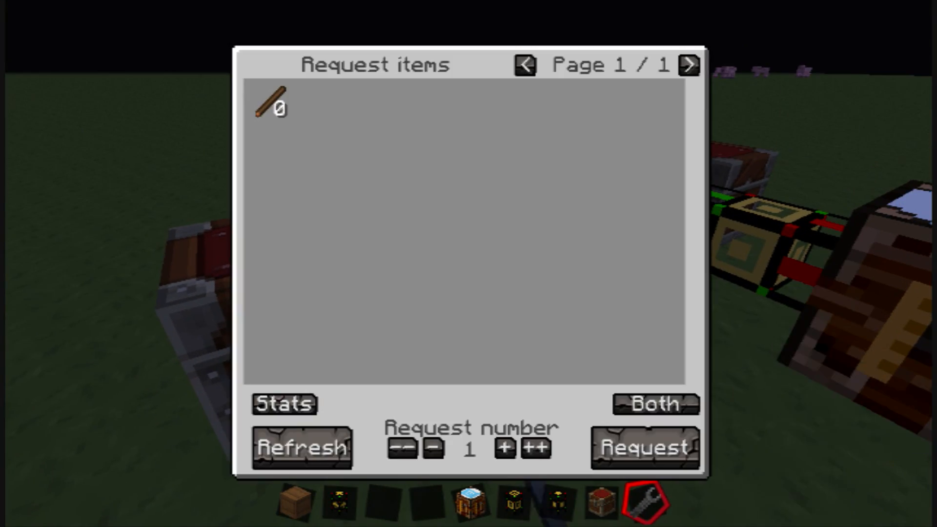
pyautogui.press('Escape')
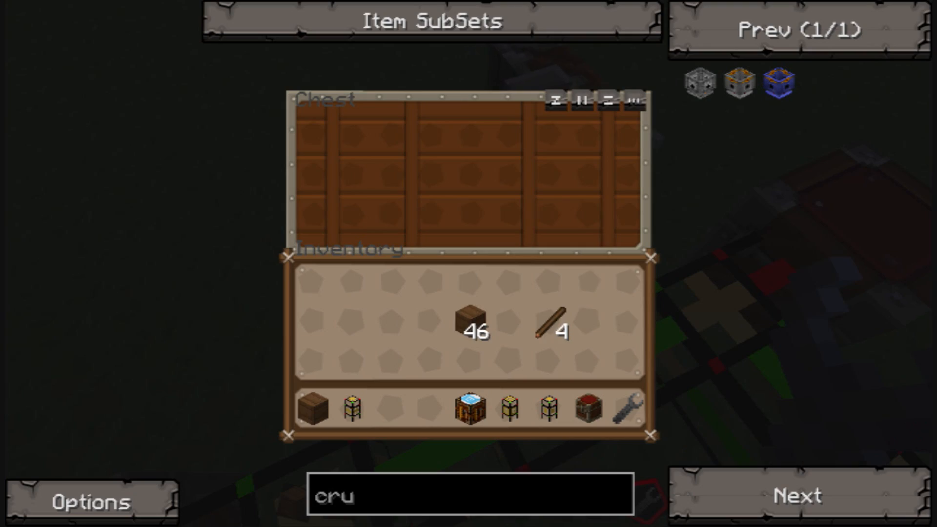
pyautogui.press('Escape')
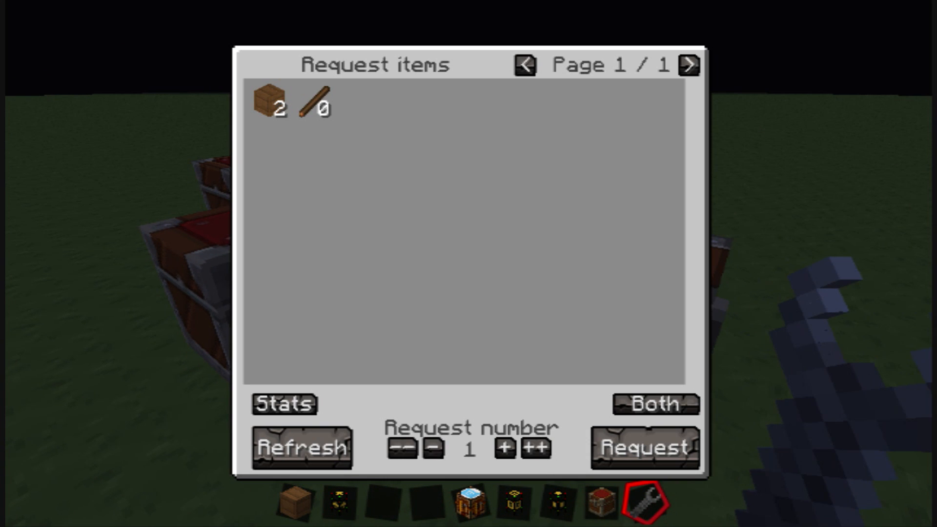
# Request 3 Sticks from the network's request list
pyautogui.click(504, 447)
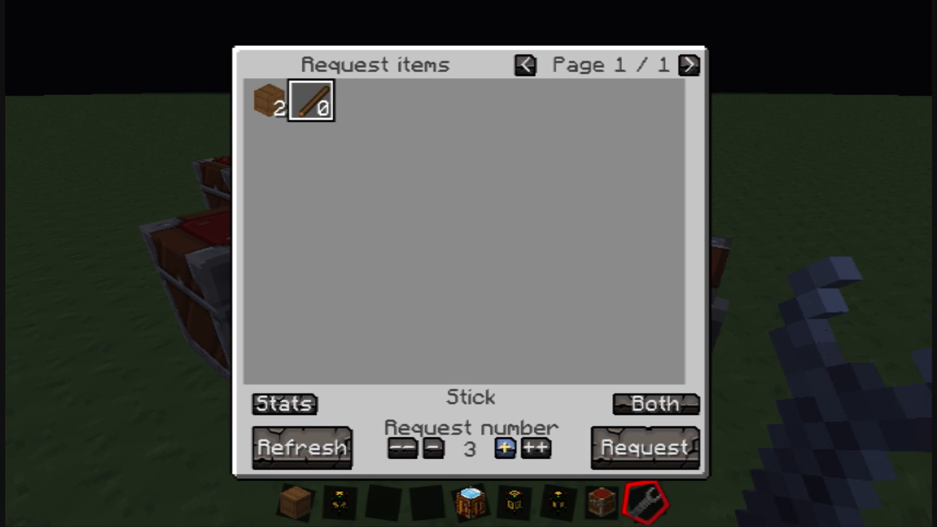
pyautogui.click(643, 447)
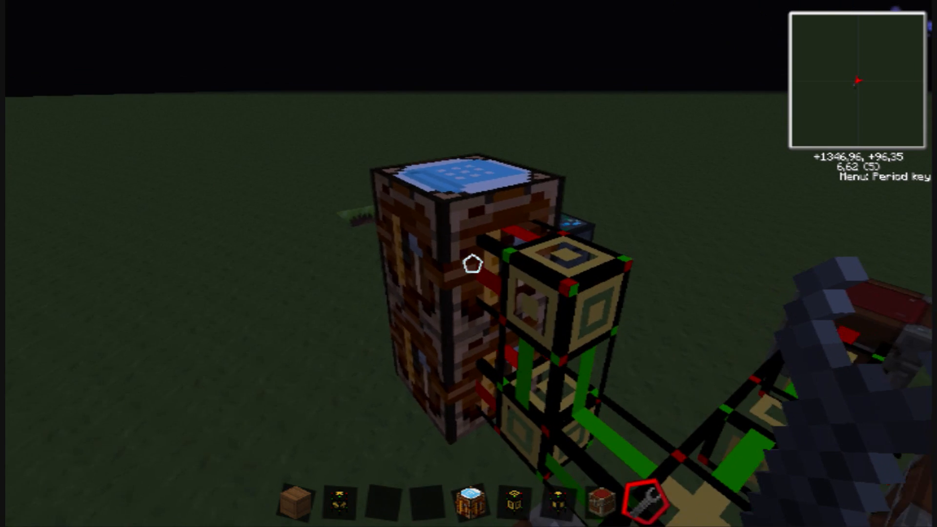
# Request one Wooden Gear and check the chest for its delivery
pyautogui.write('cru')
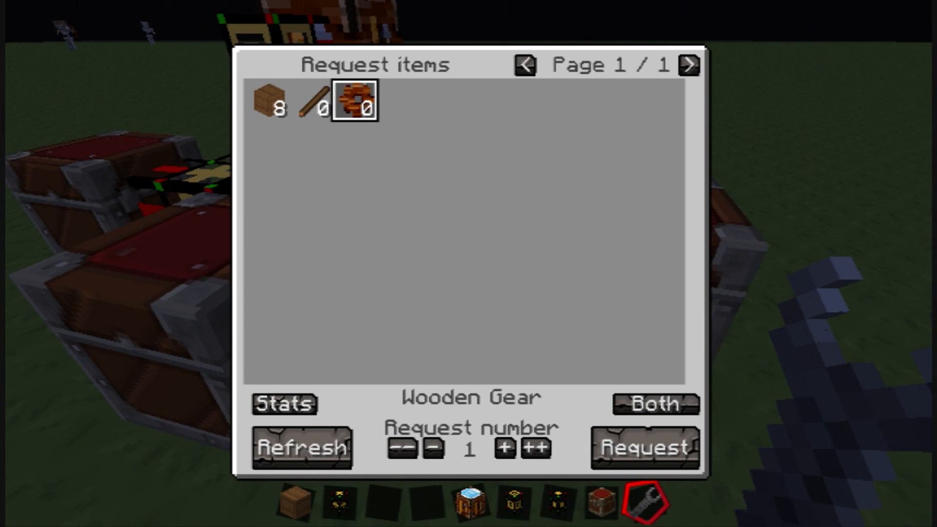
pyautogui.click(643, 448)
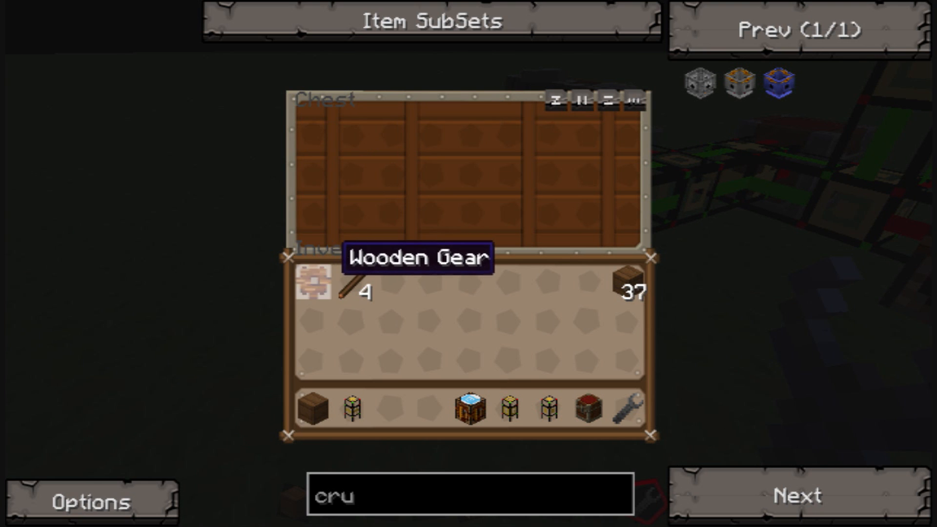
pyautogui.press('Escape')
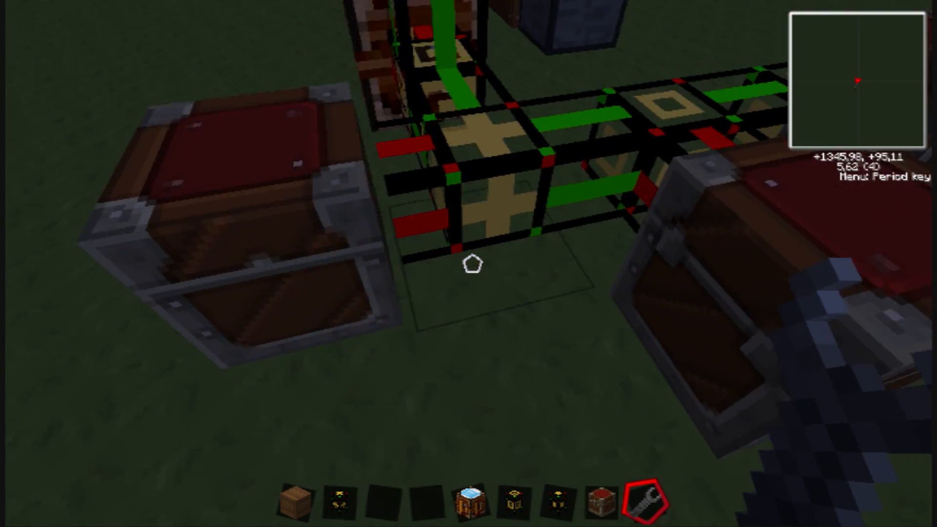
pyautogui.moveTo(469, 263)
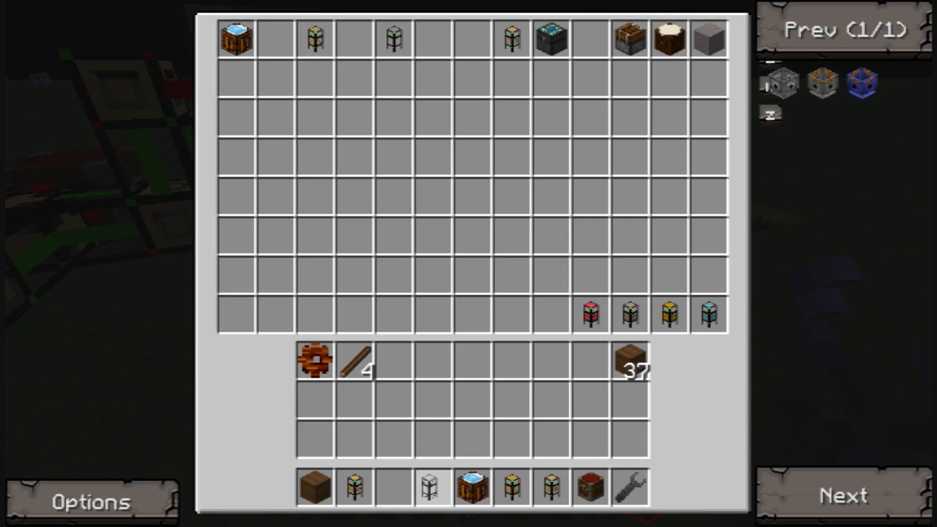
# Run structure pipes up and across to a second crafting table fitted with a logistics pipe
pyautogui.press('Escape')
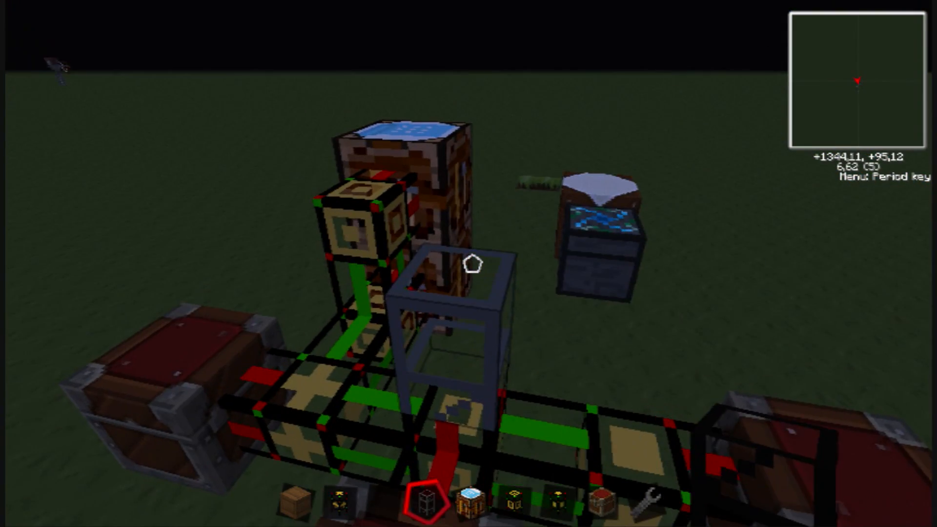
pyautogui.moveTo(468, 264)
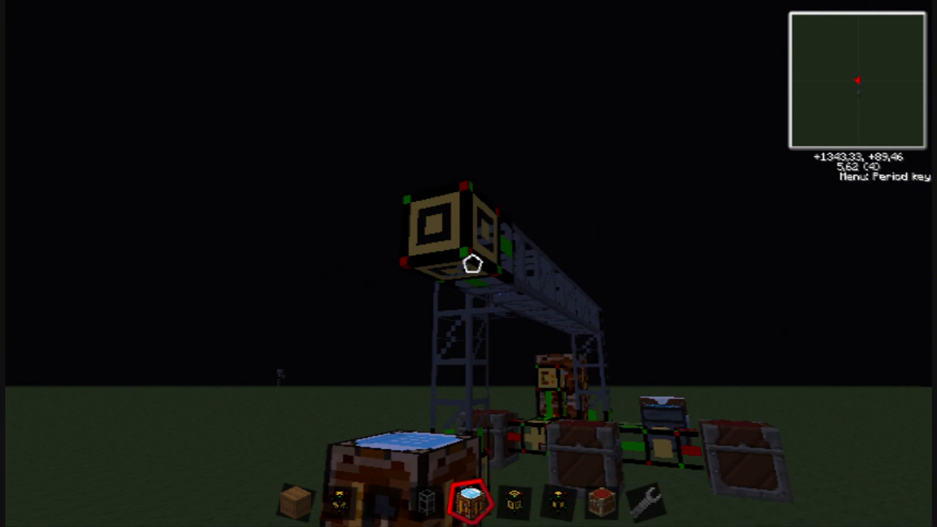
pyautogui.moveTo(468, 267)
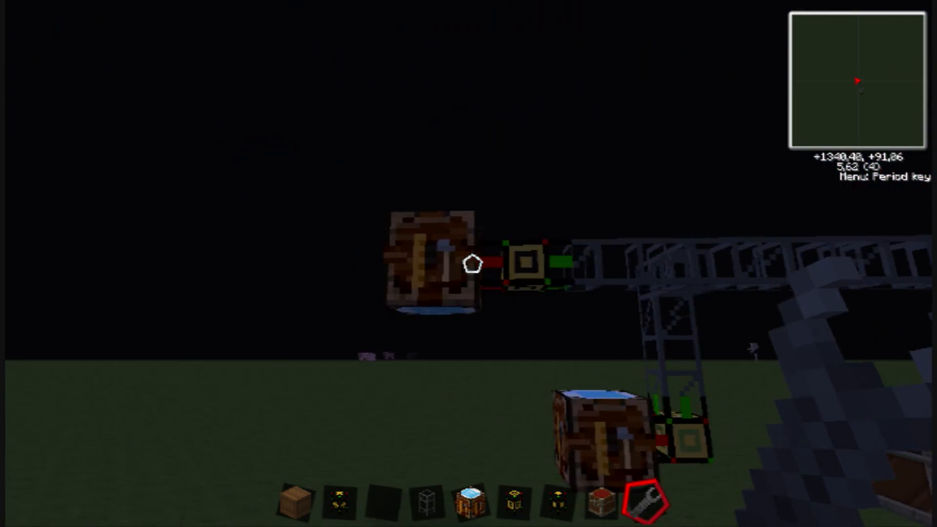
pyautogui.moveTo(469, 263)
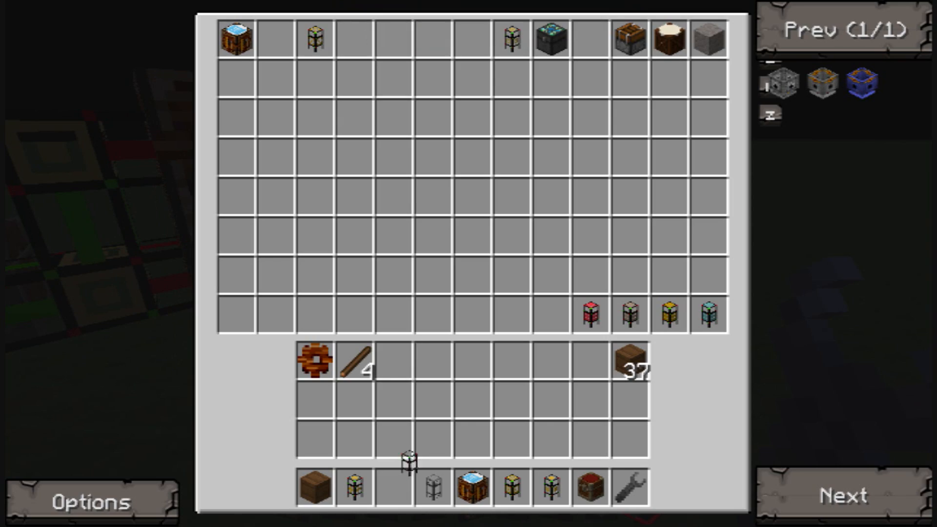
pyautogui.press('Escape')
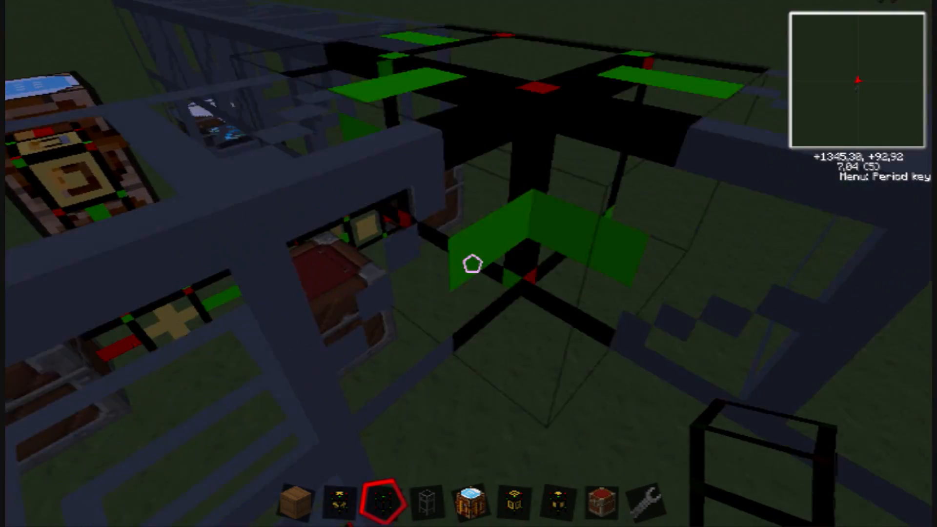
pyautogui.moveTo(469, 264)
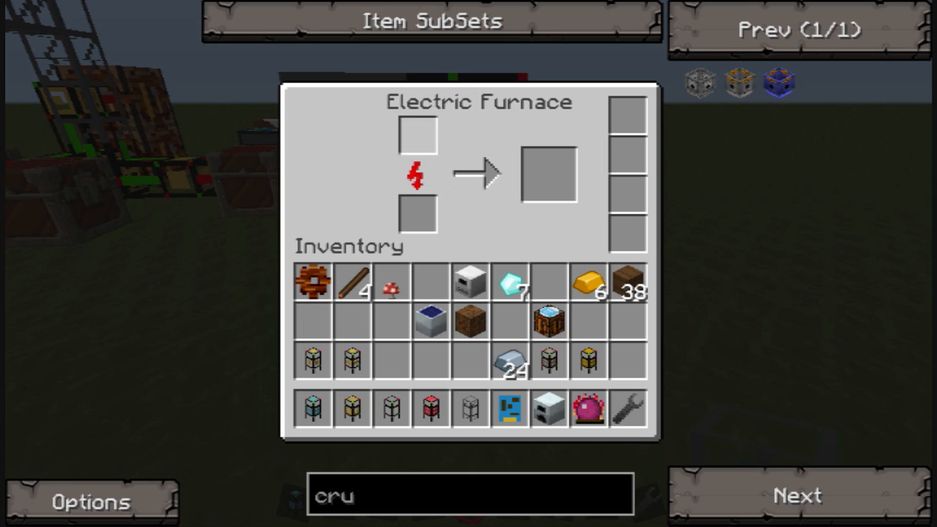
# Place the powered electric furnace with a logistics pipe on top and check its interface
pyautogui.press('Escape')
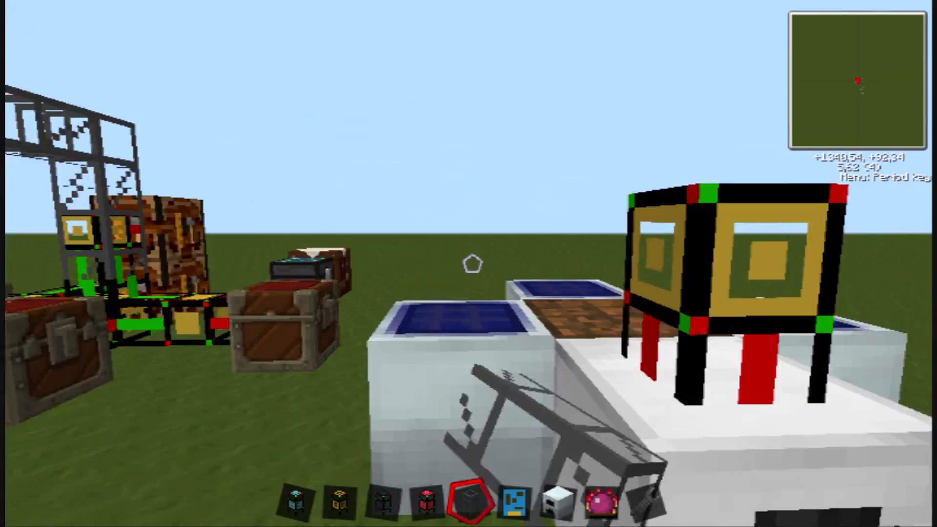
pyautogui.moveTo(468, 263)
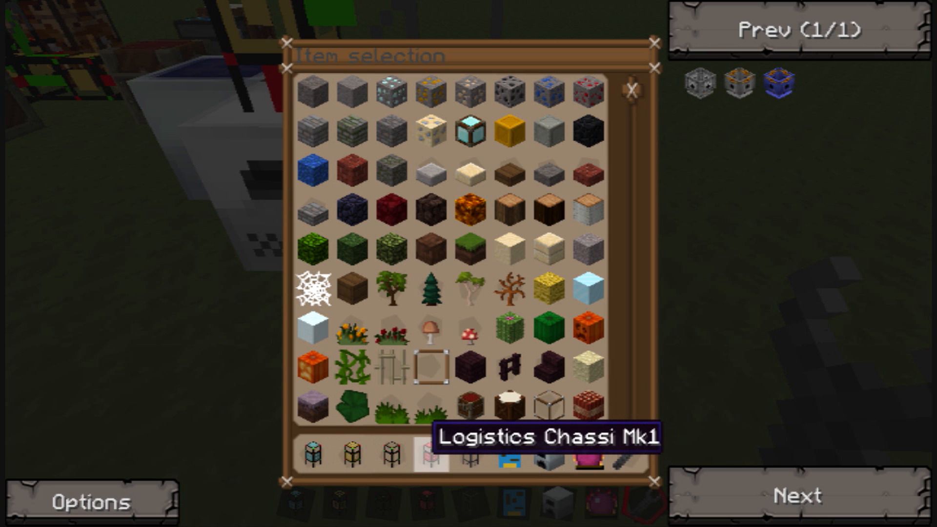
# Leave the item selection list after loading an ingot into the electric furnace input
pyautogui.press('Escape')
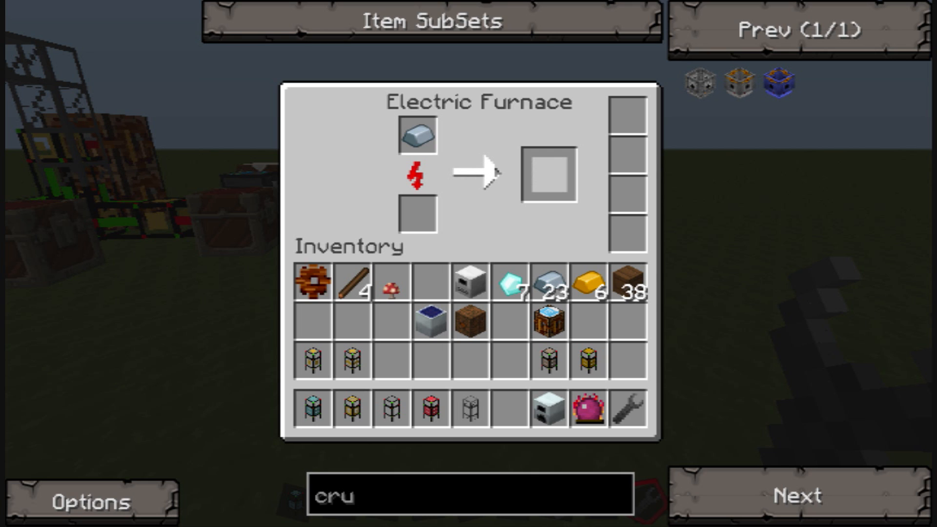
# Set the ingot as the crafting pipe's recipe input and leave its settings
pyautogui.click(417, 137)
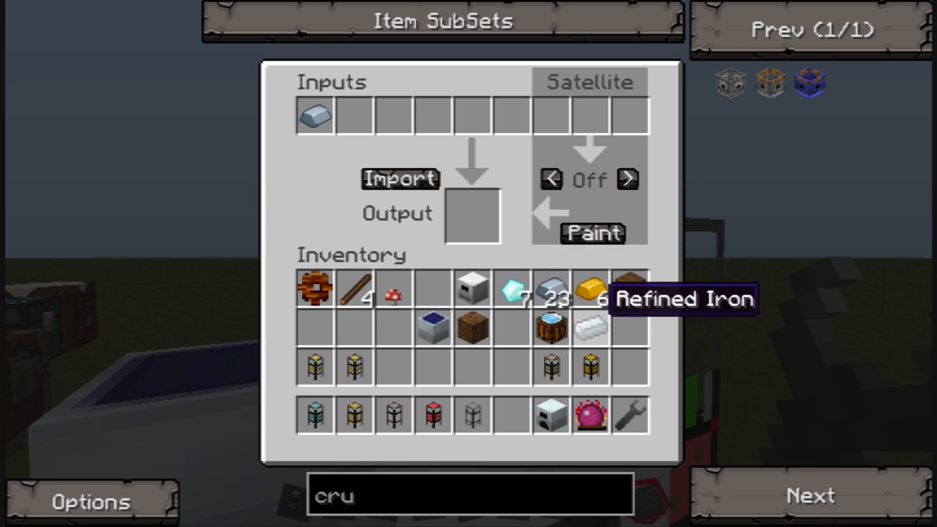
pyautogui.press('Escape')
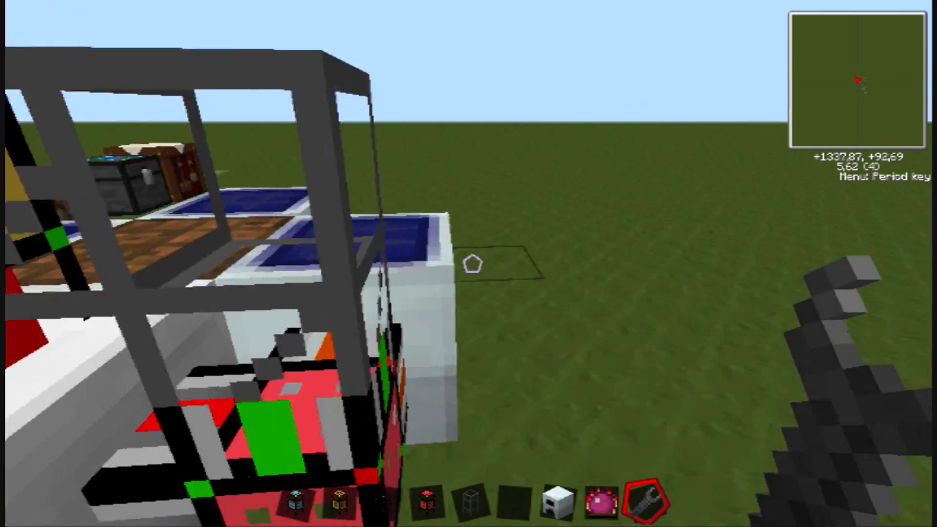
pyautogui.moveTo(469, 263)
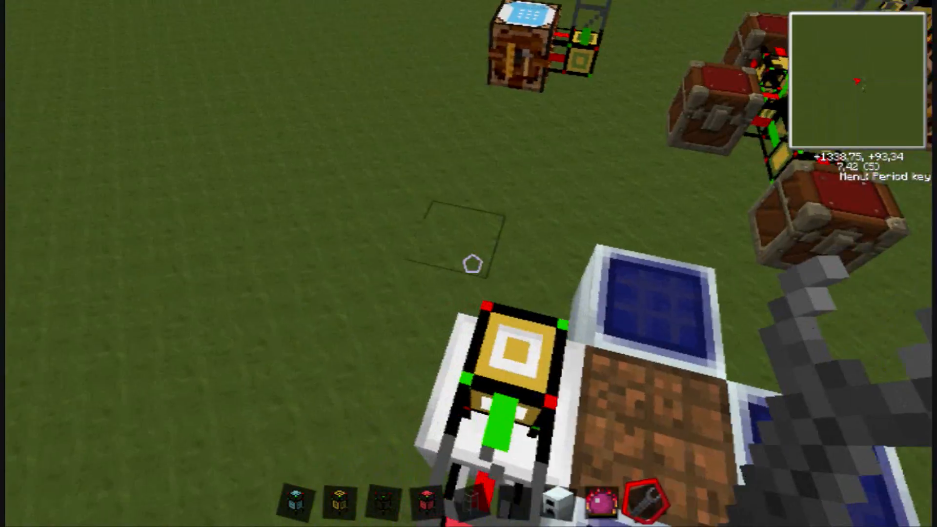
pyautogui.moveTo(468, 263)
pyautogui.write('cru')
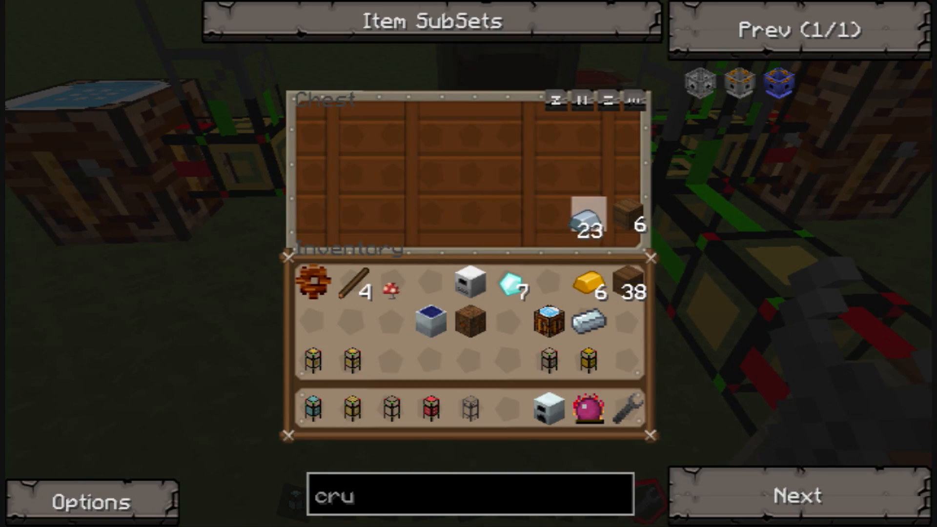
pyautogui.press('Escape')
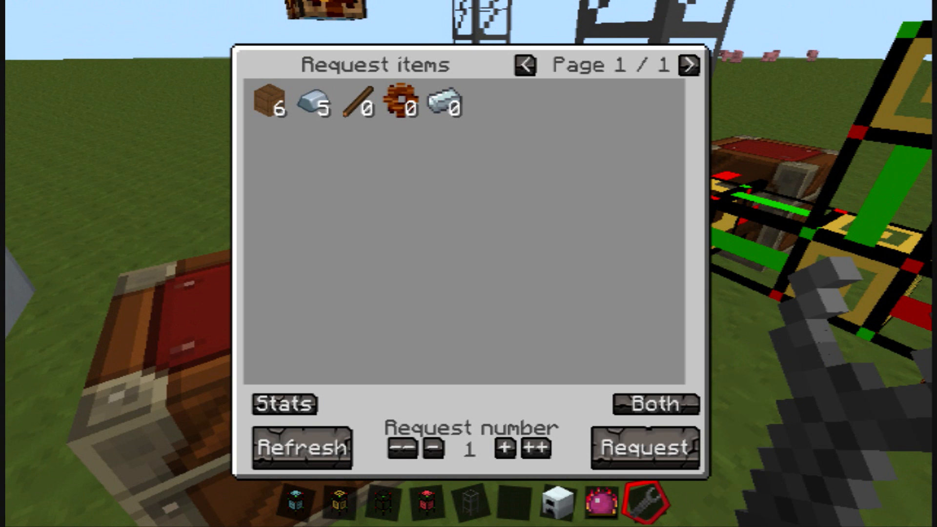
pyautogui.moveTo(310, 101)
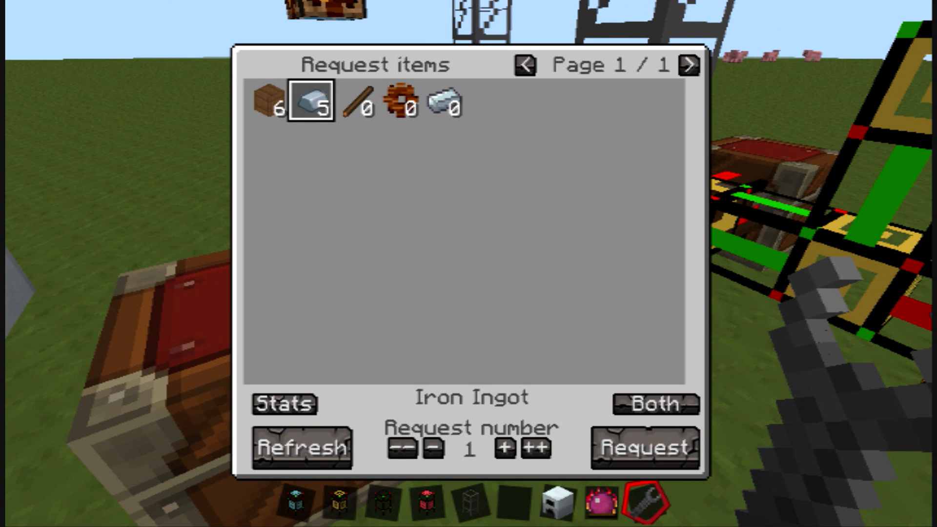
pyautogui.click(445, 101)
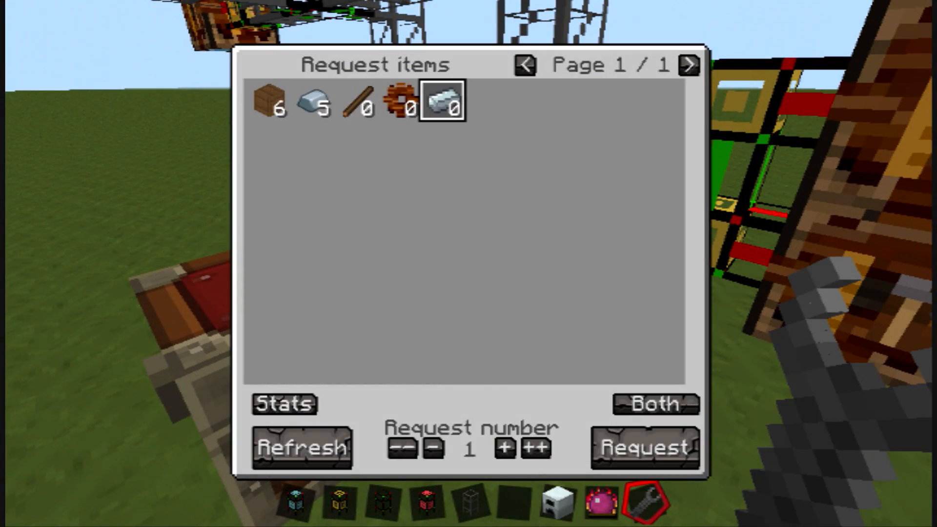
pyautogui.click(643, 447)
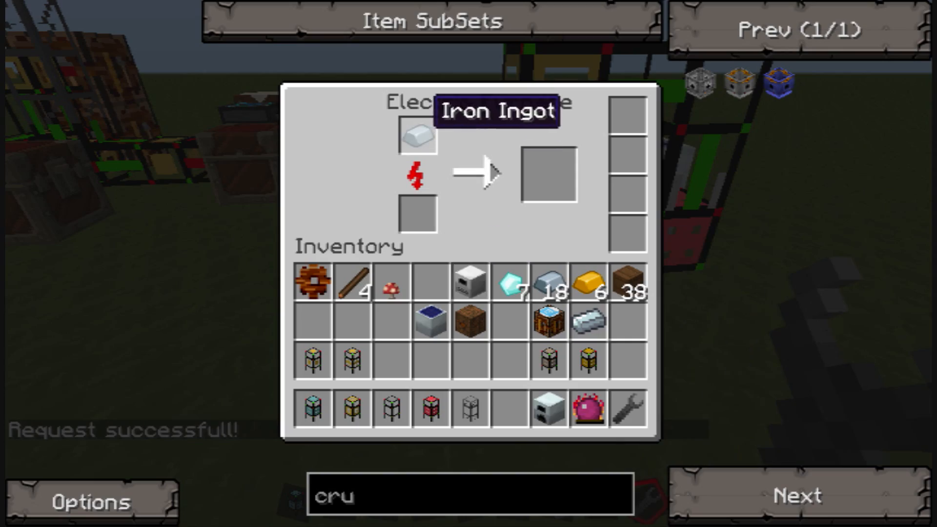
pyautogui.press('Escape')
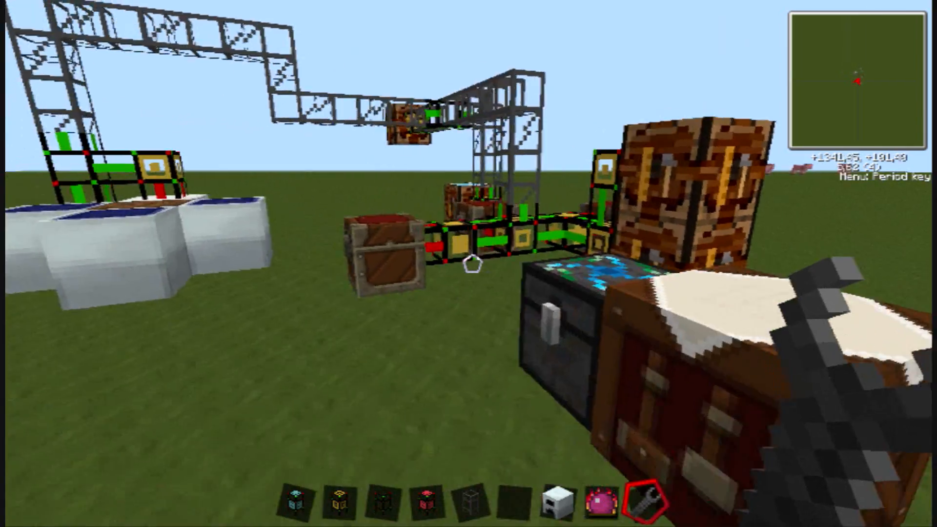
pyautogui.moveTo(469, 264)
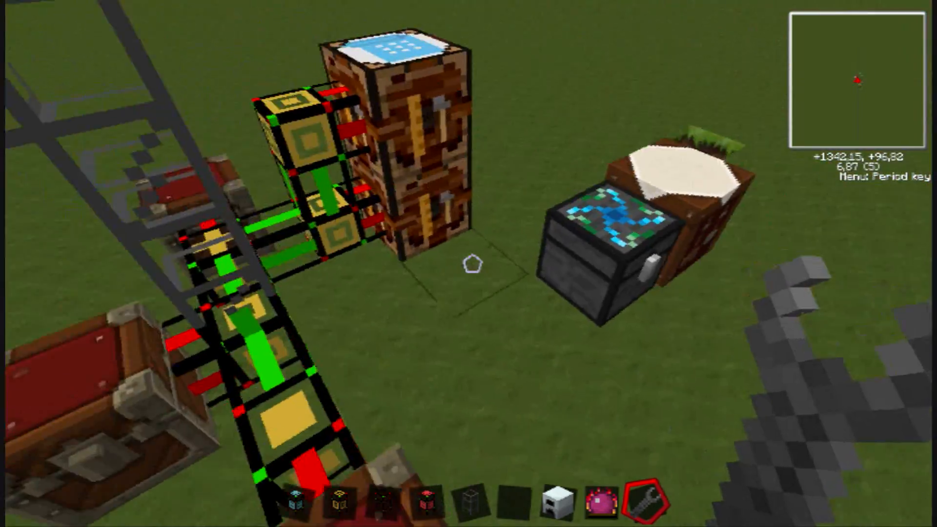
pyautogui.moveTo(468, 263)
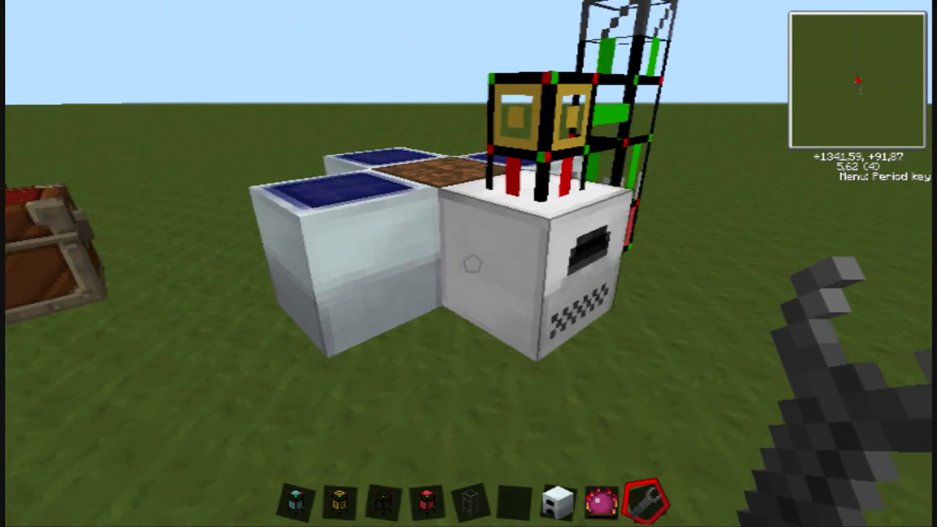
pyautogui.moveTo(469, 264)
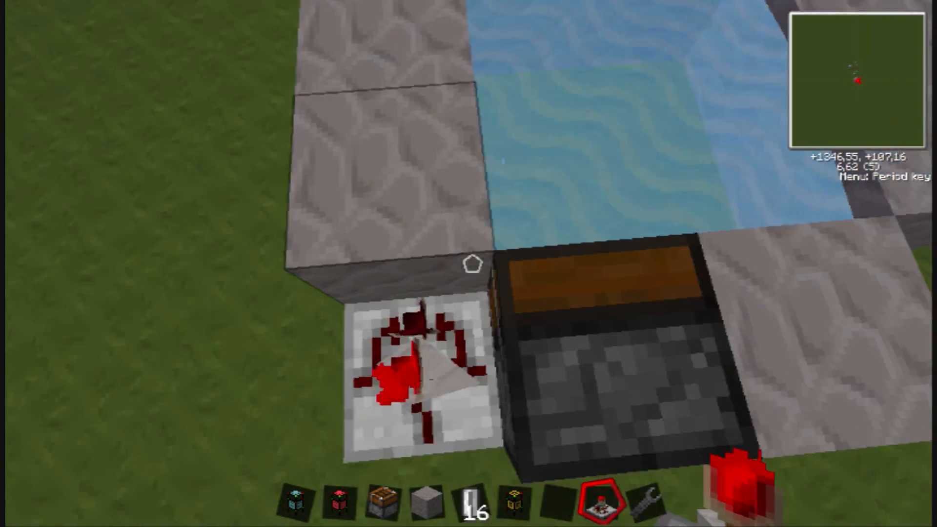
pyautogui.moveTo(468, 263)
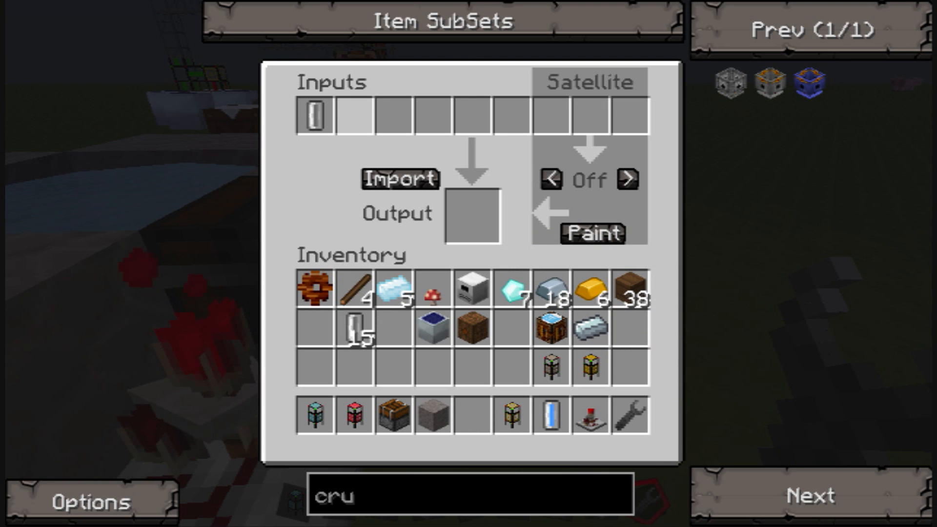
# Make a Water Cell the recipe output, then leave the pipe settings and the deployer
pyautogui.click(399, 179)
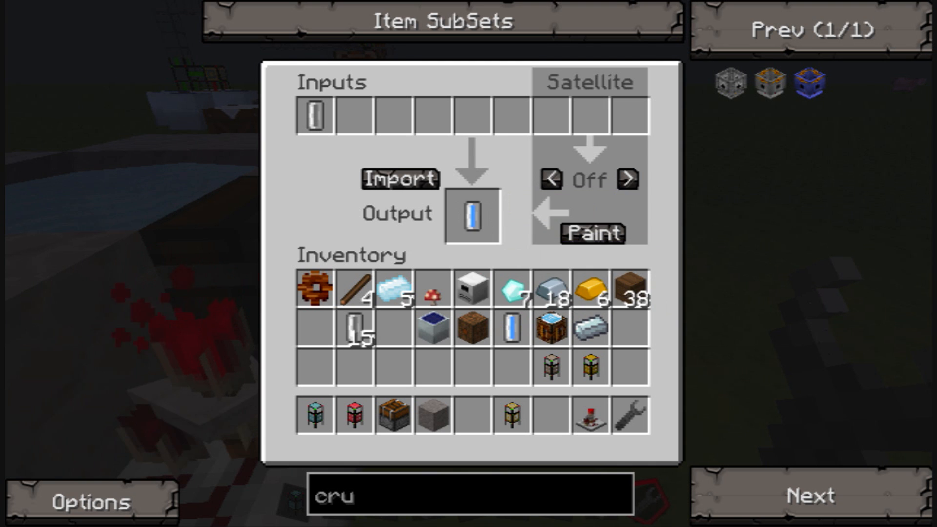
pyautogui.press('Escape')
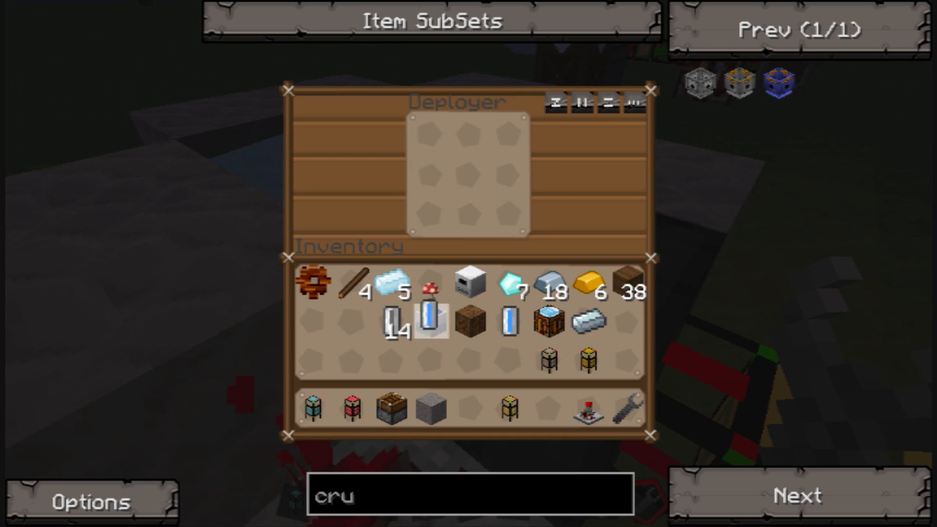
pyautogui.press('Escape')
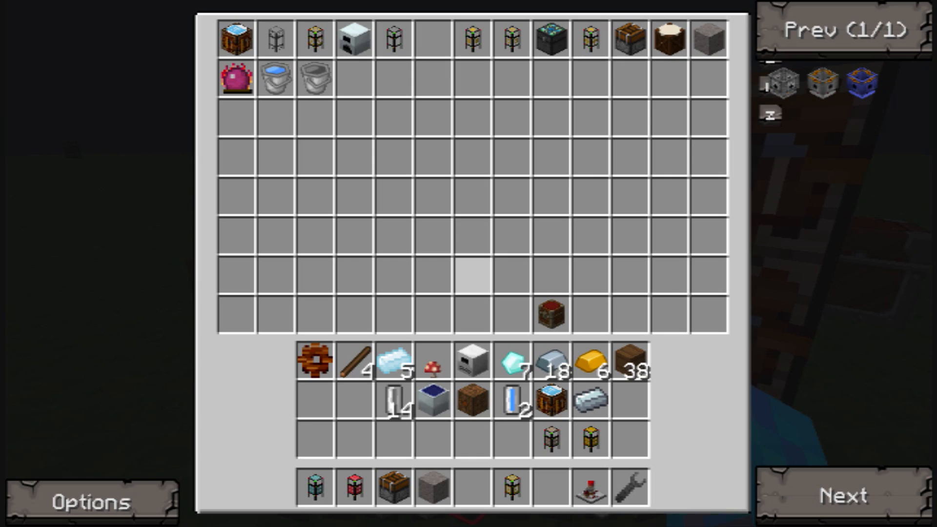
pyautogui.moveTo(550, 437)
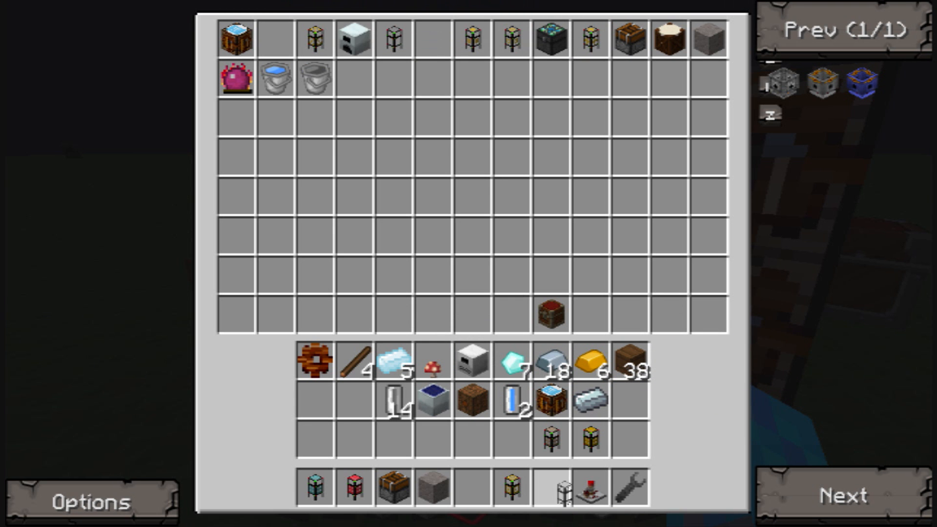
# Leave the creative inventory with the Provider Logistics Pipe in the hotbar
pyautogui.press('escape')
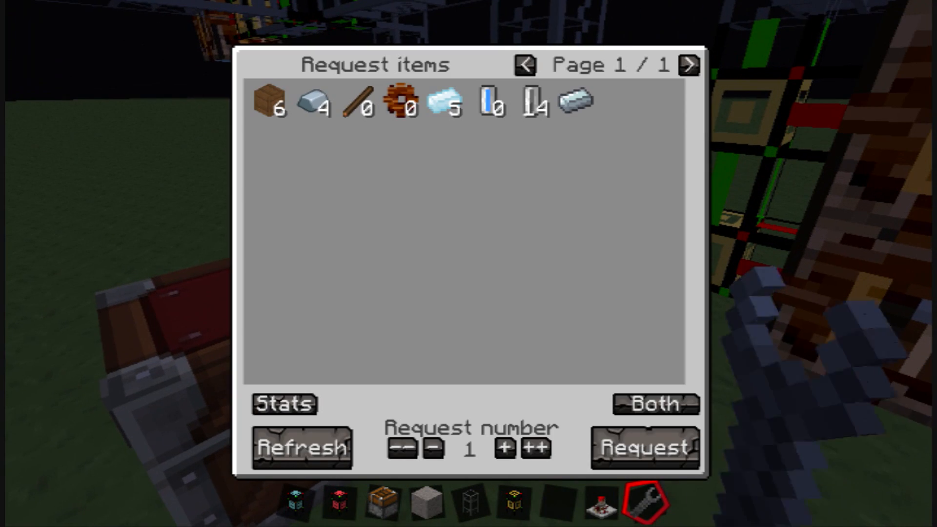
pyautogui.click(643, 447)
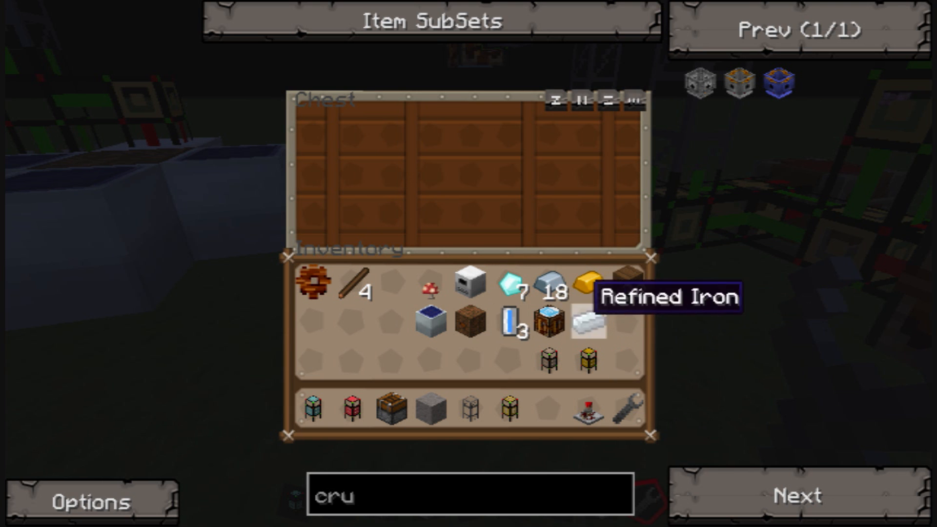
pyautogui.press('Escape')
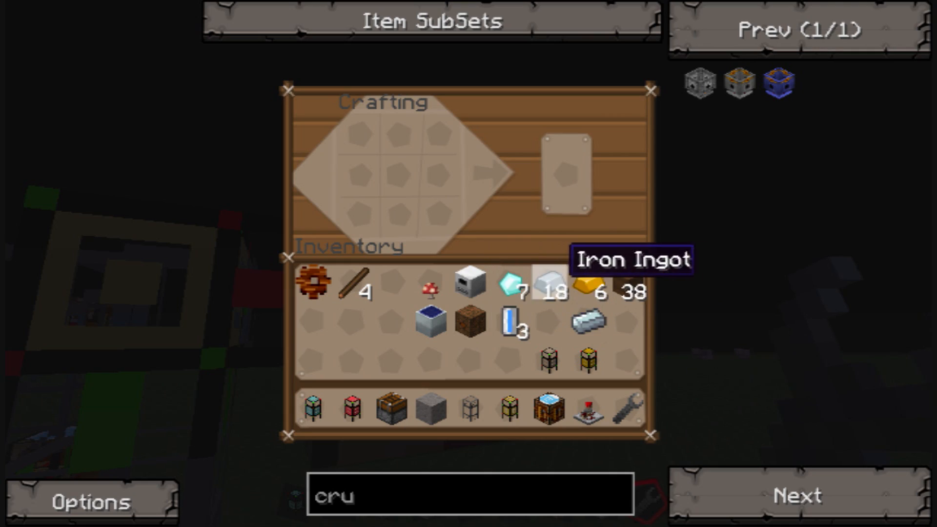
pyautogui.press('Escape')
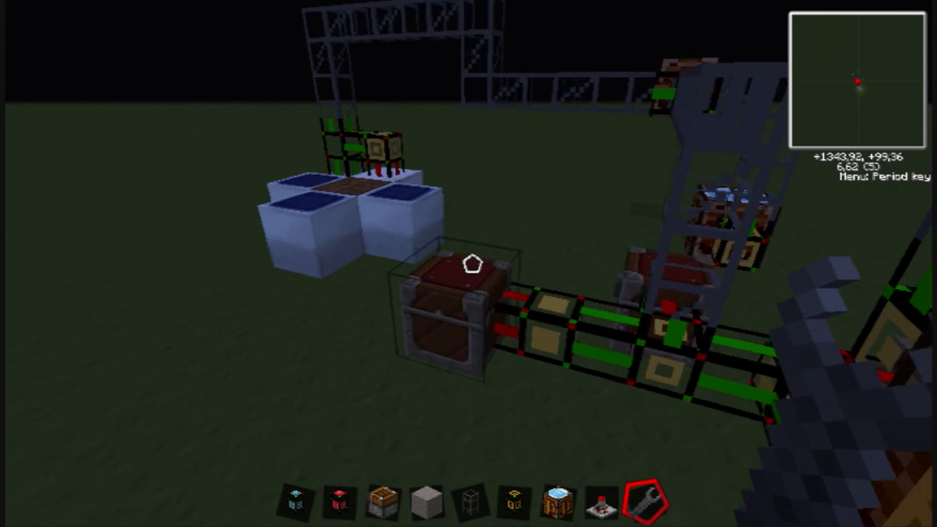
pyautogui.moveTo(469, 263)
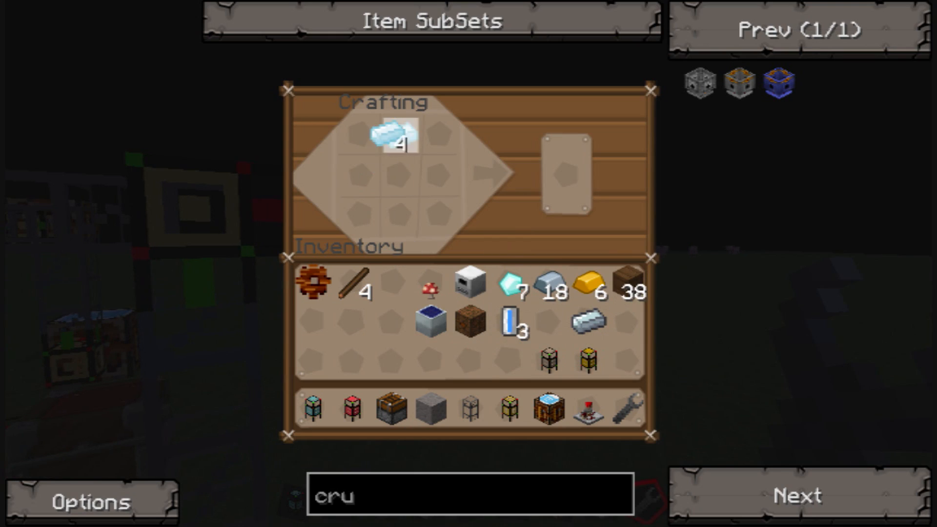
# Leave the crafting table with four Refined Iron placed and take an item from the creative list
pyautogui.press('Escape')
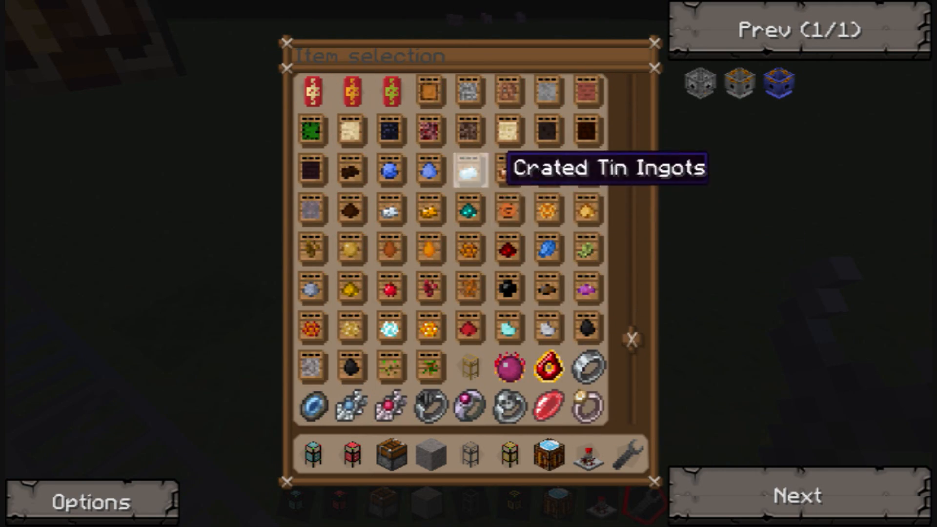
pyautogui.click(471, 172)
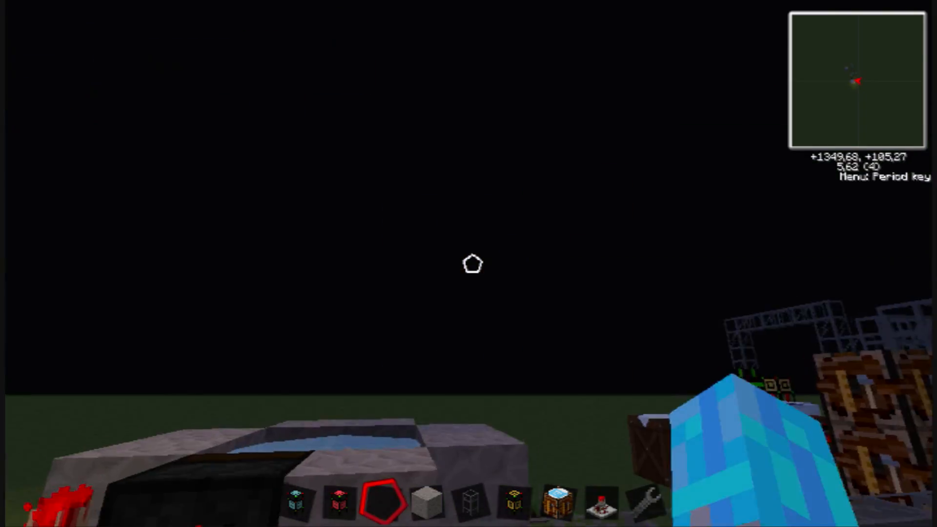
pyautogui.moveTo(468, 263)
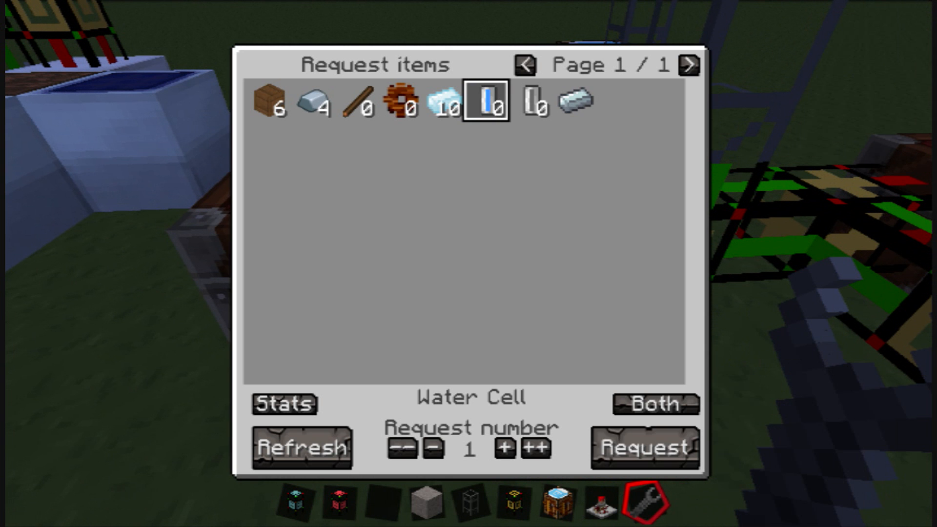
# Choose Water Cell as the item to request from the network
pyautogui.click(643, 448)
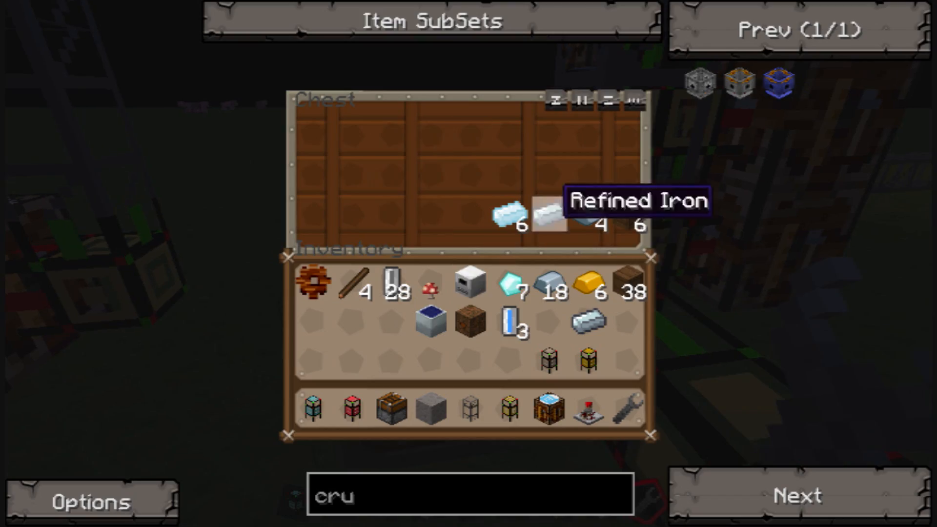
# Leave the chest and the creative inventory after taking another Provider Logistics Pipe
pyautogui.press('Escape')
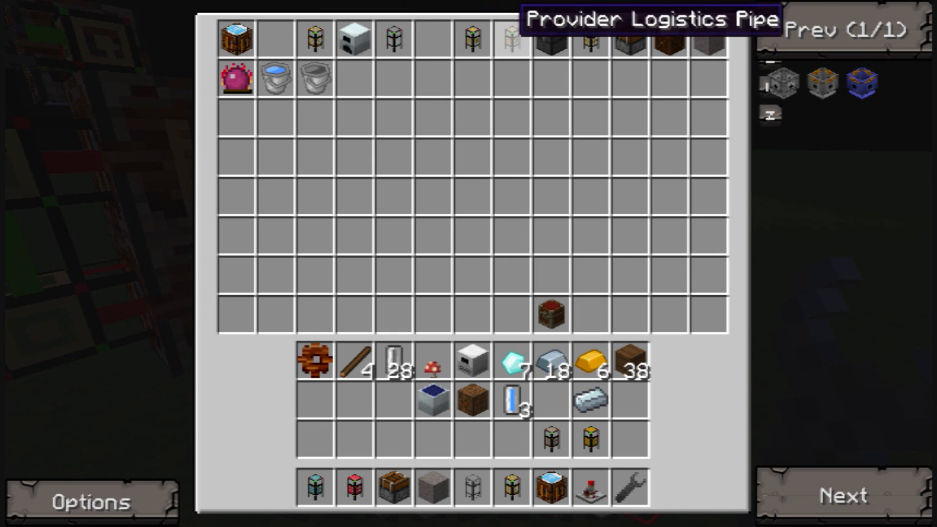
pyautogui.moveTo(549, 438)
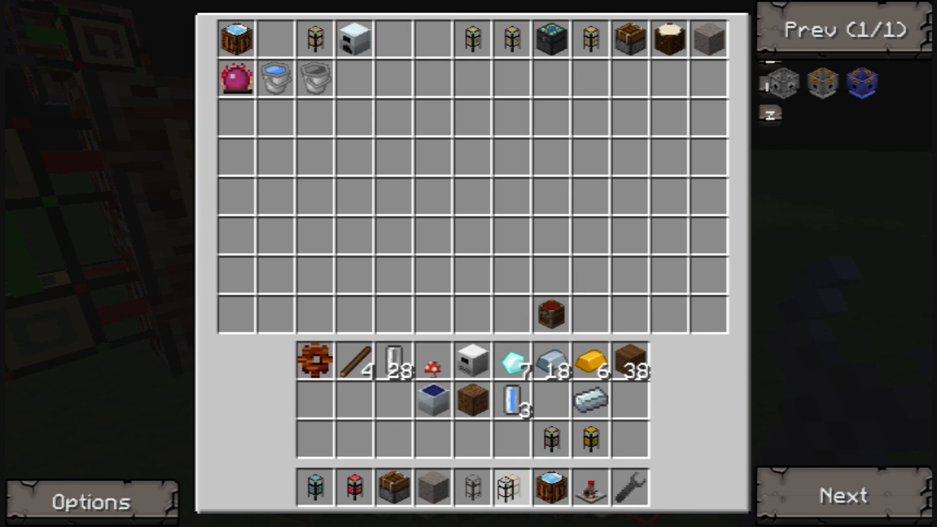
pyautogui.press('Escape')
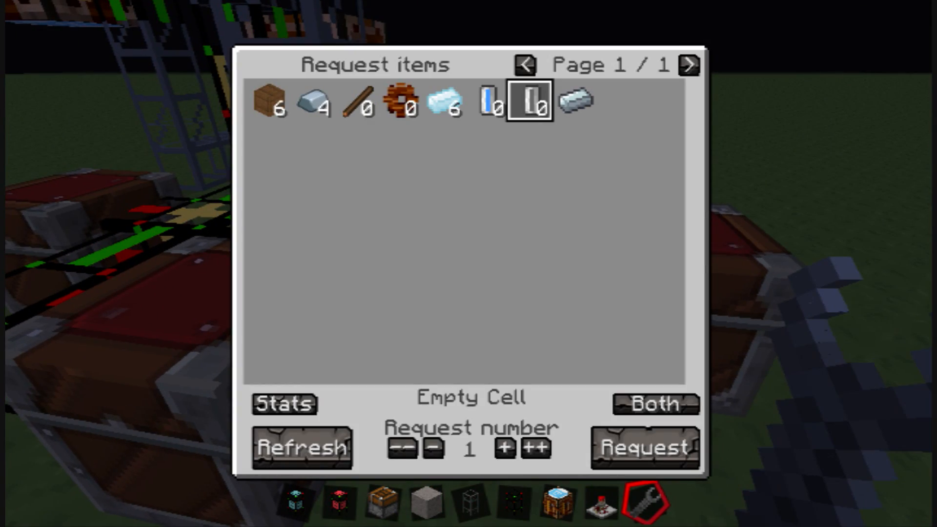
# Request two Empty Cells from the network and check the chest for delivery
pyautogui.click(503, 448)
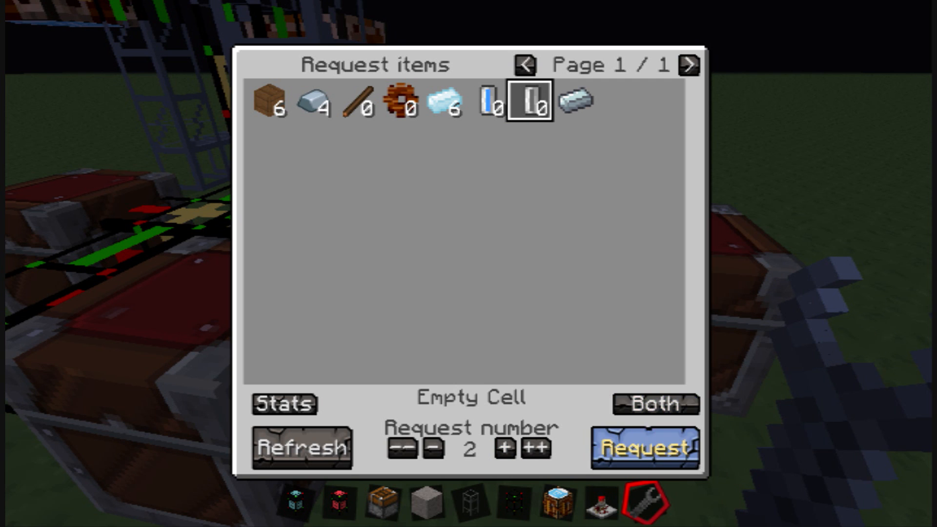
pyautogui.click(643, 448)
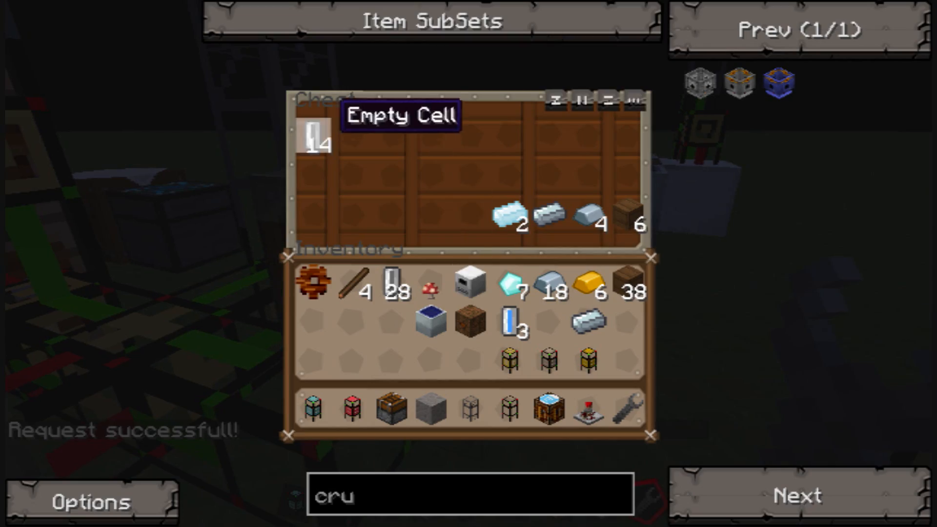
pyautogui.press('Escape')
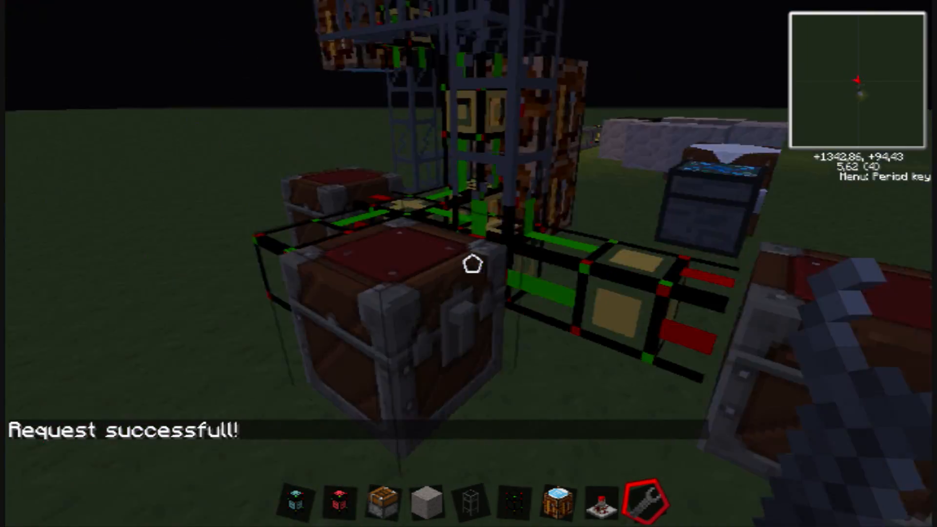